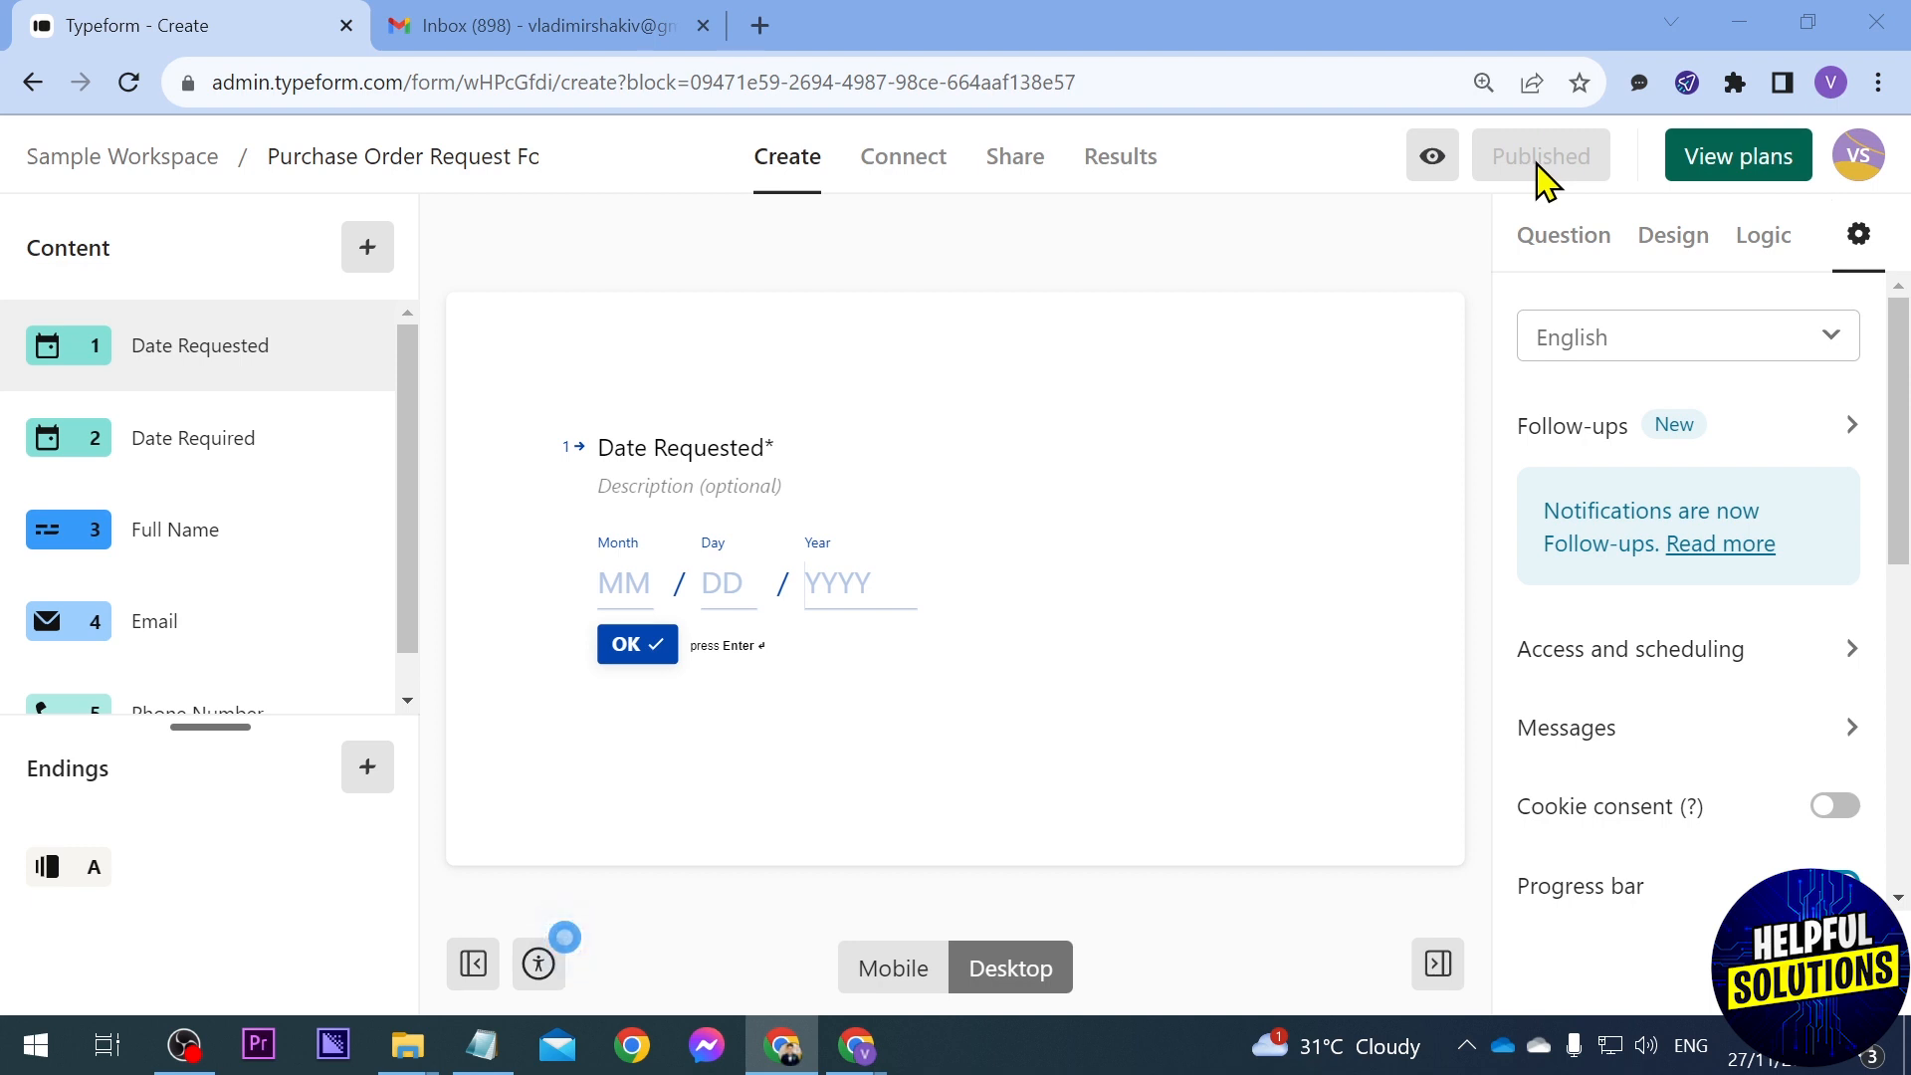
pyautogui.moveTo(1736, 393)
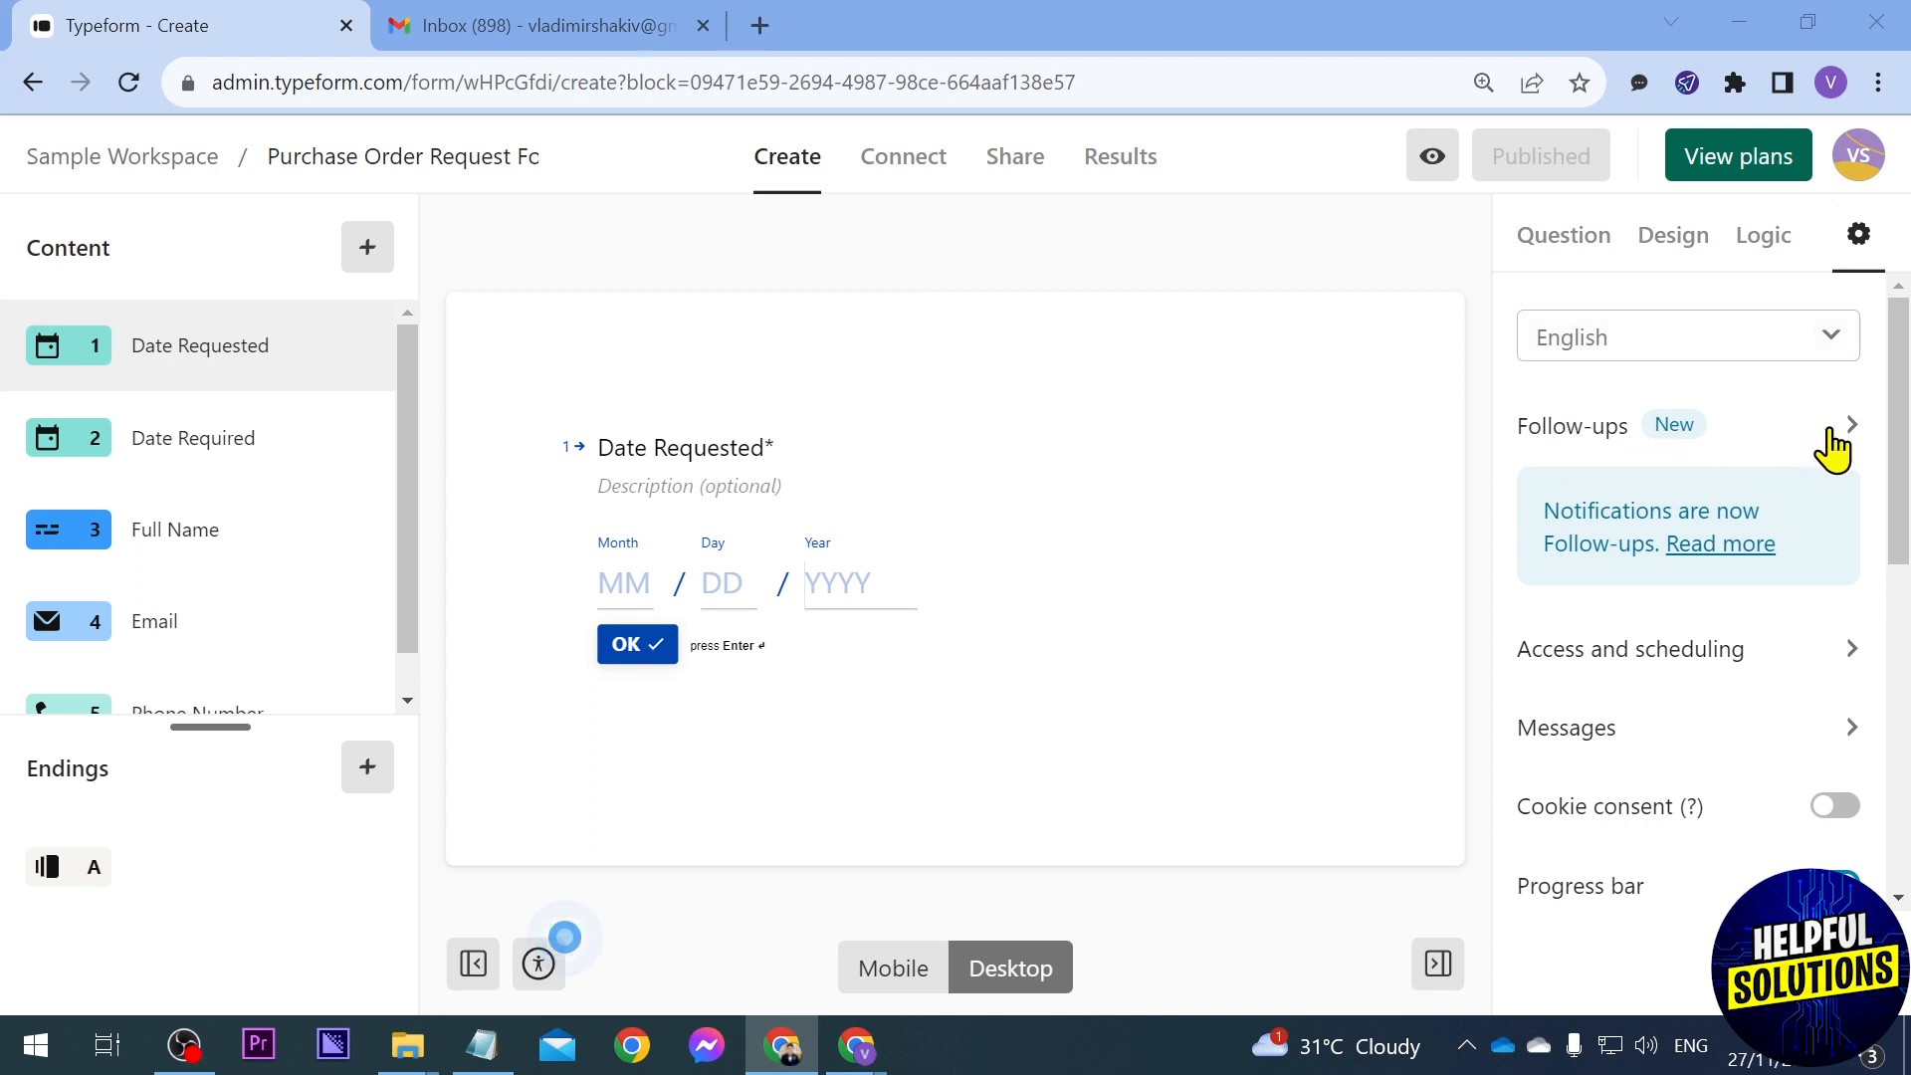
# Open the Follow-ups settings for the Purchase Order Request form.
pyautogui.click(1851, 424)
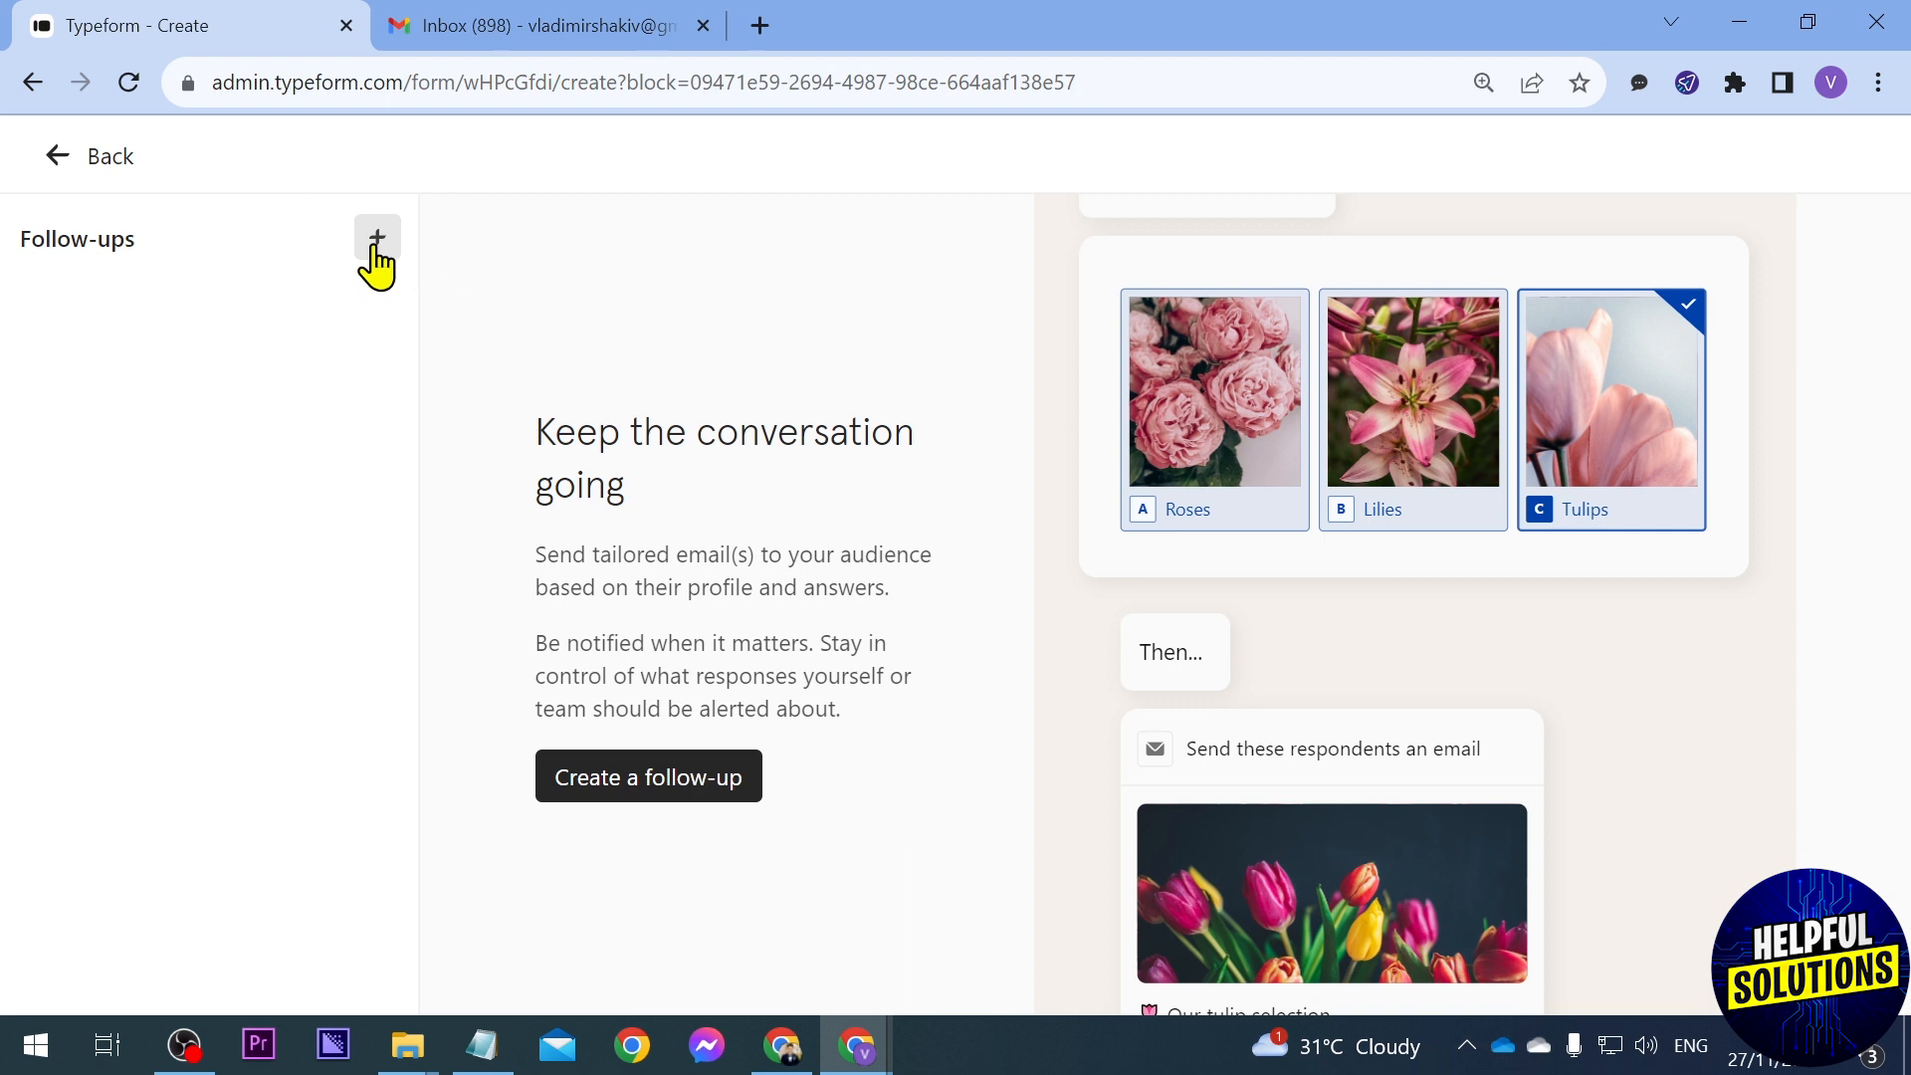
# Add a new follow-up and rename it 'Email Notifications'.
pyautogui.click(376, 237)
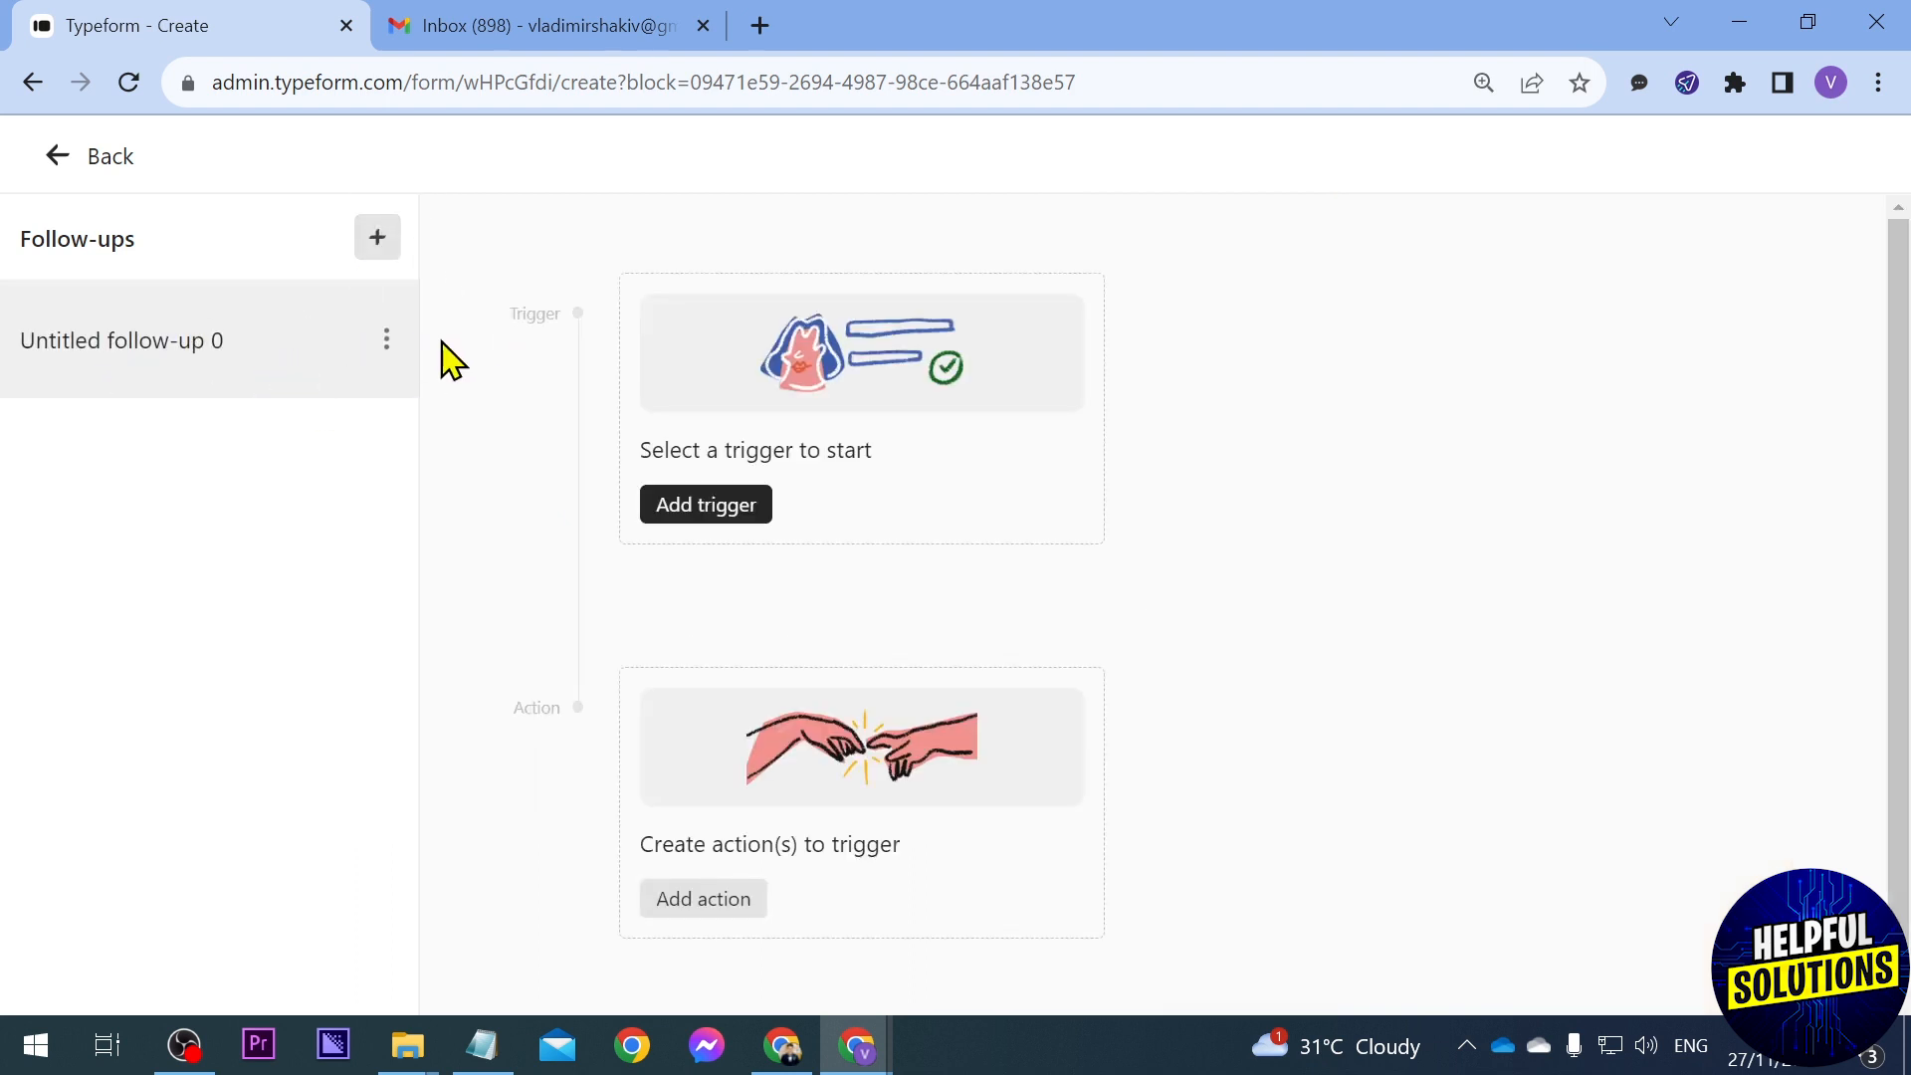
pyautogui.doubleClick(120, 340)
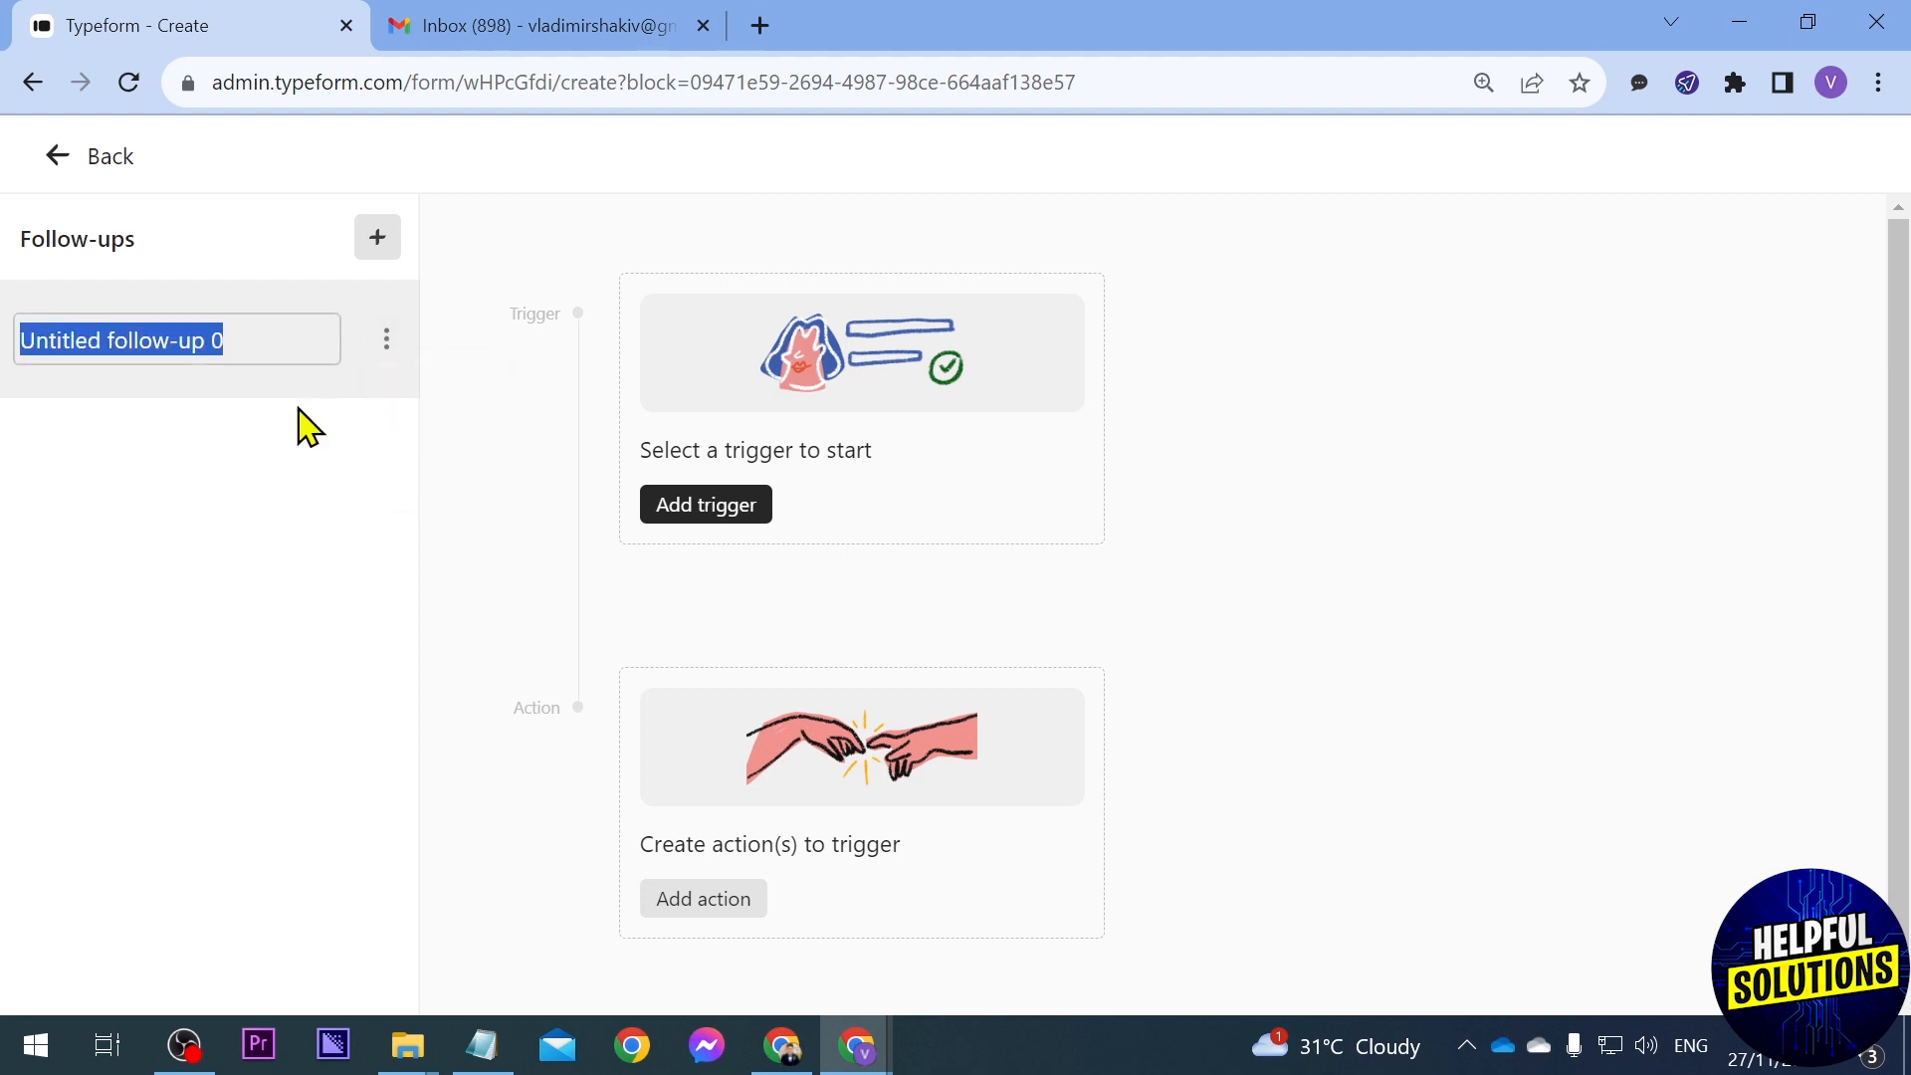
pyautogui.write('Email')
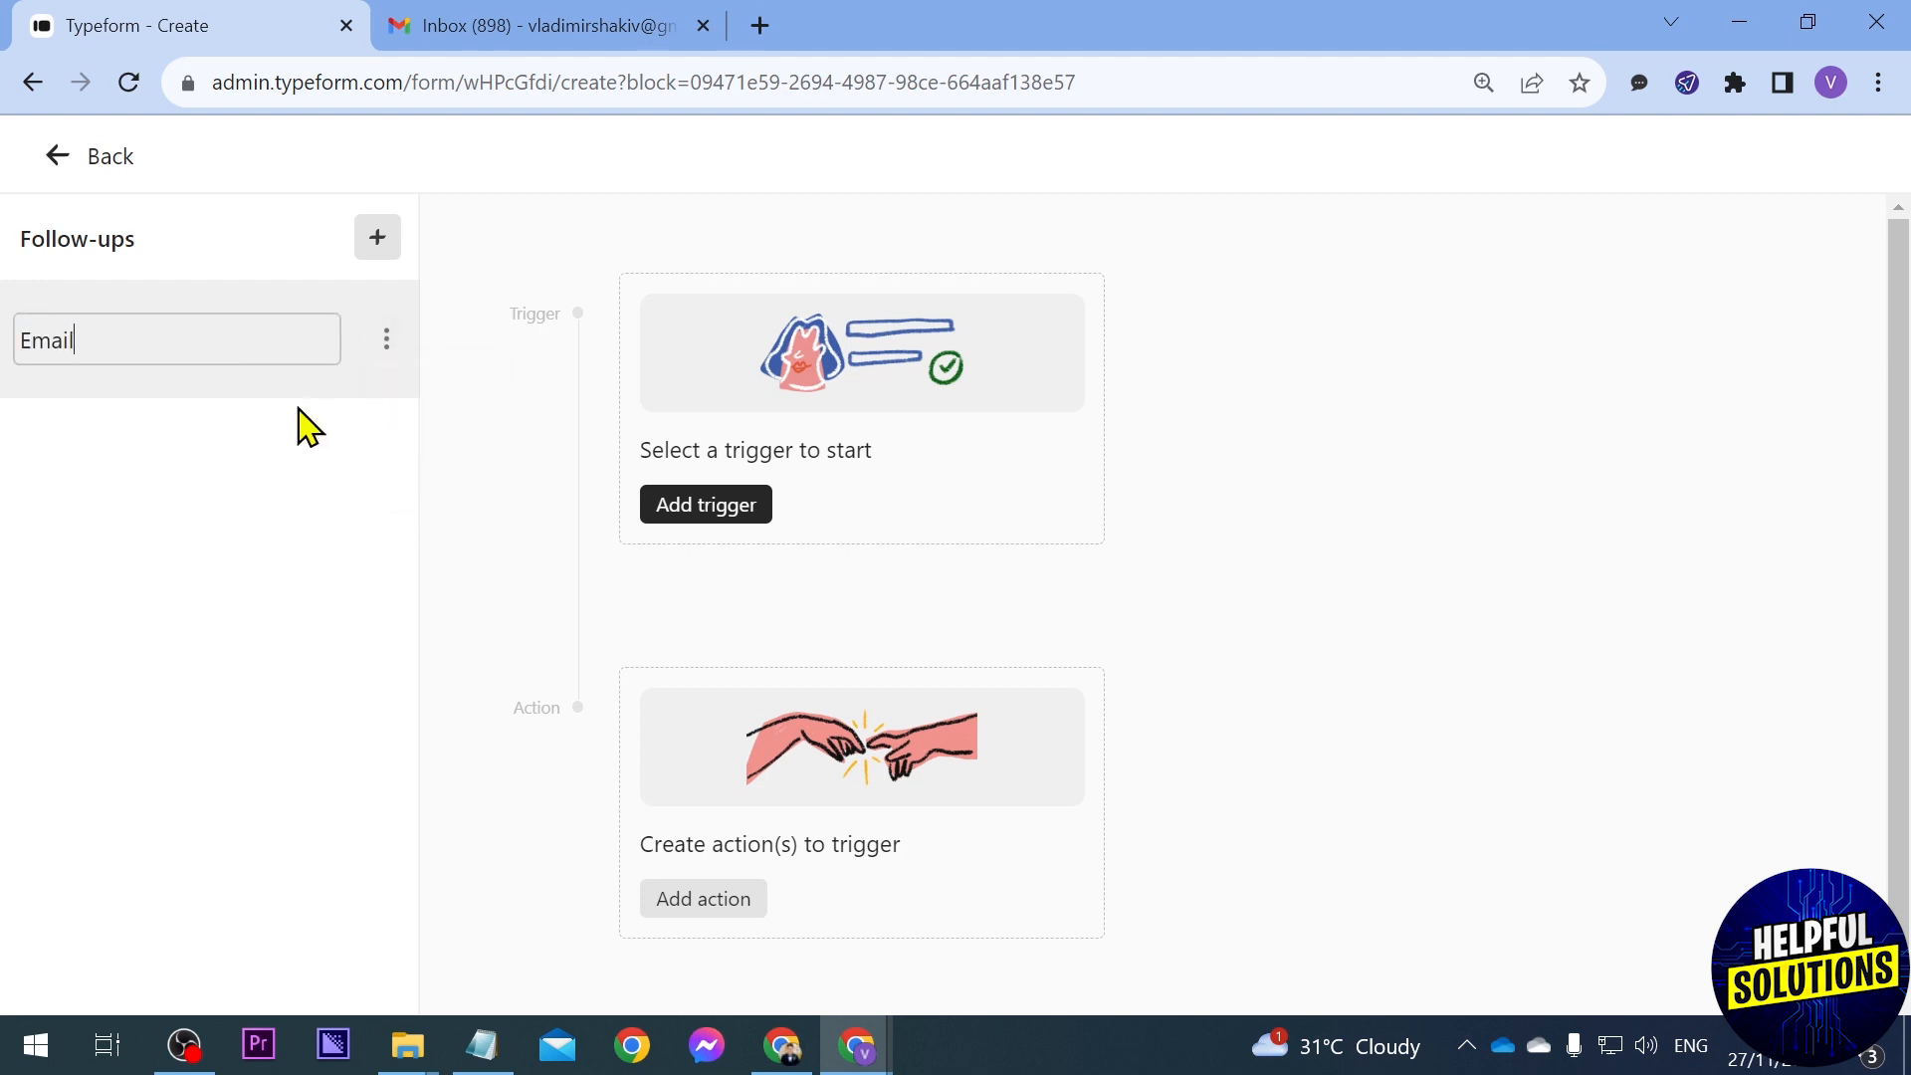
pyautogui.write('Notifications')
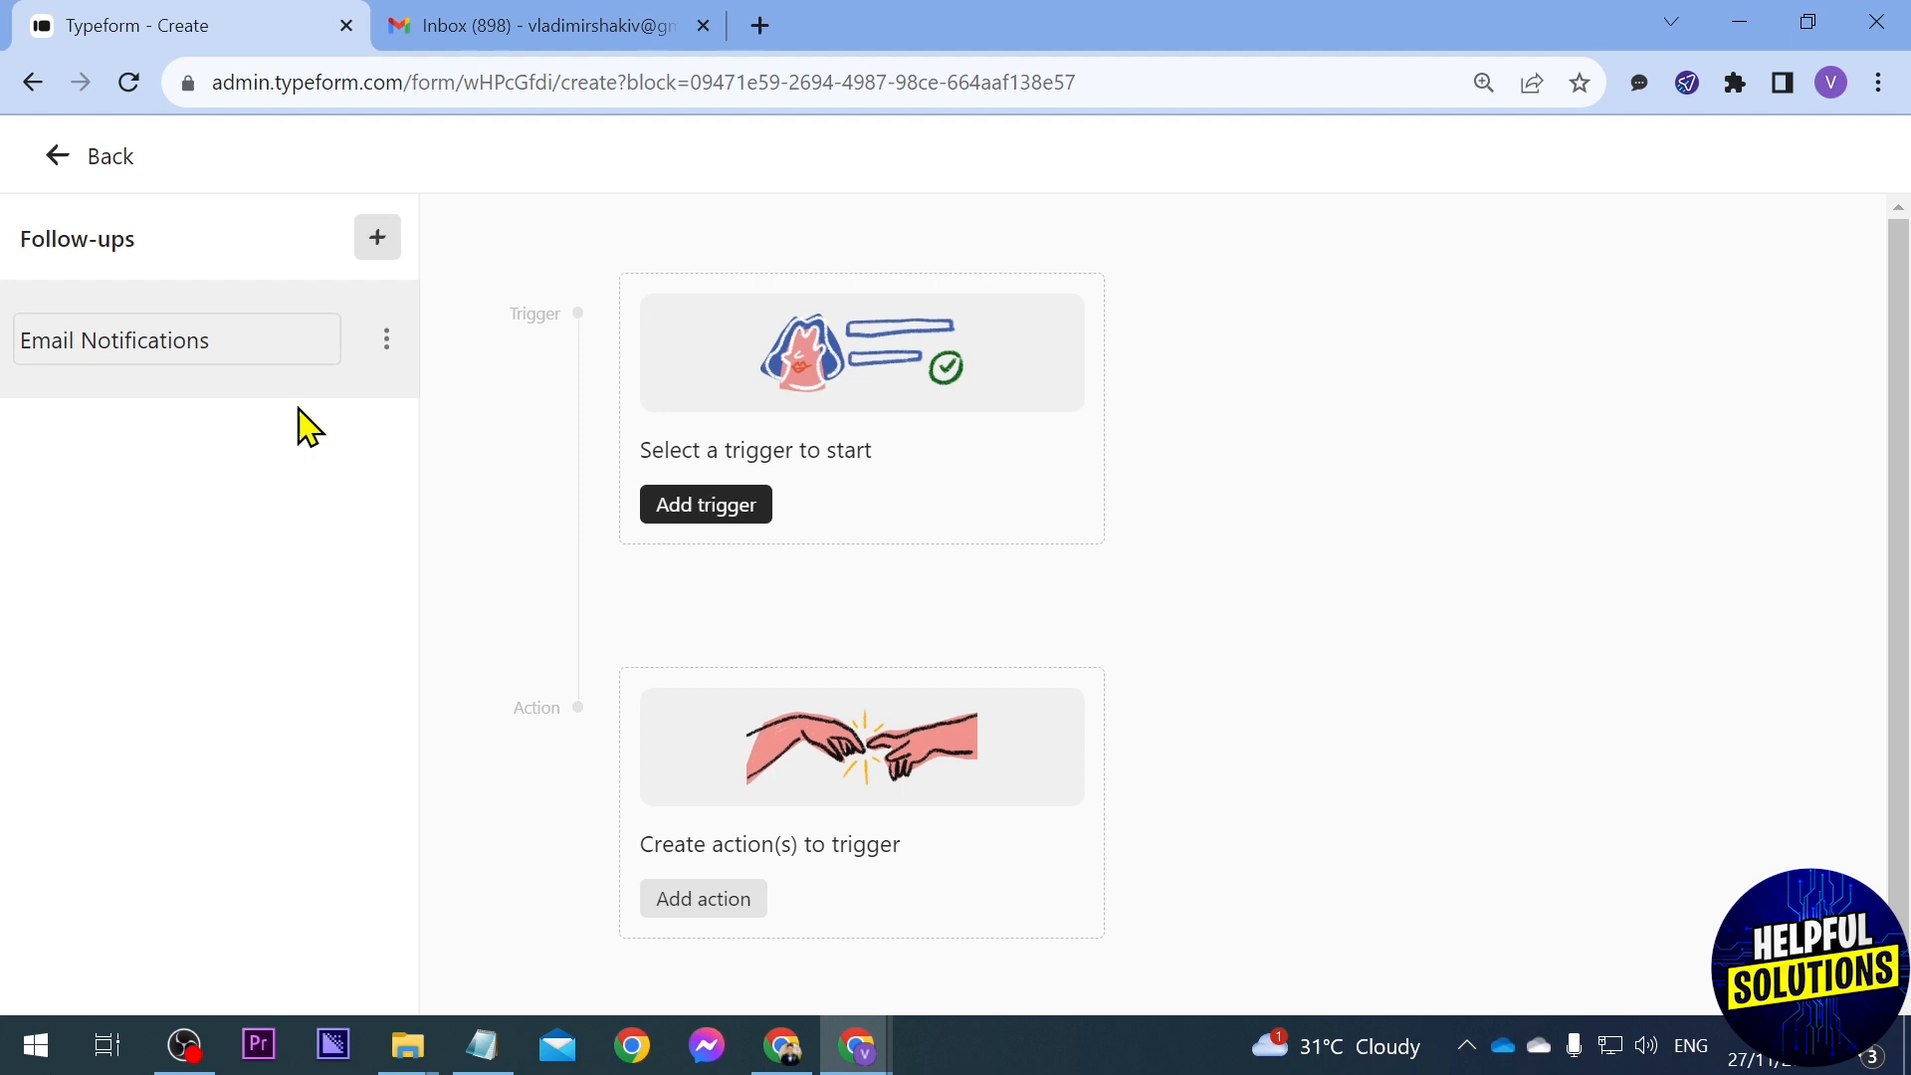
# Set the follow-up's trigger to Any response.
pyautogui.click(705, 503)
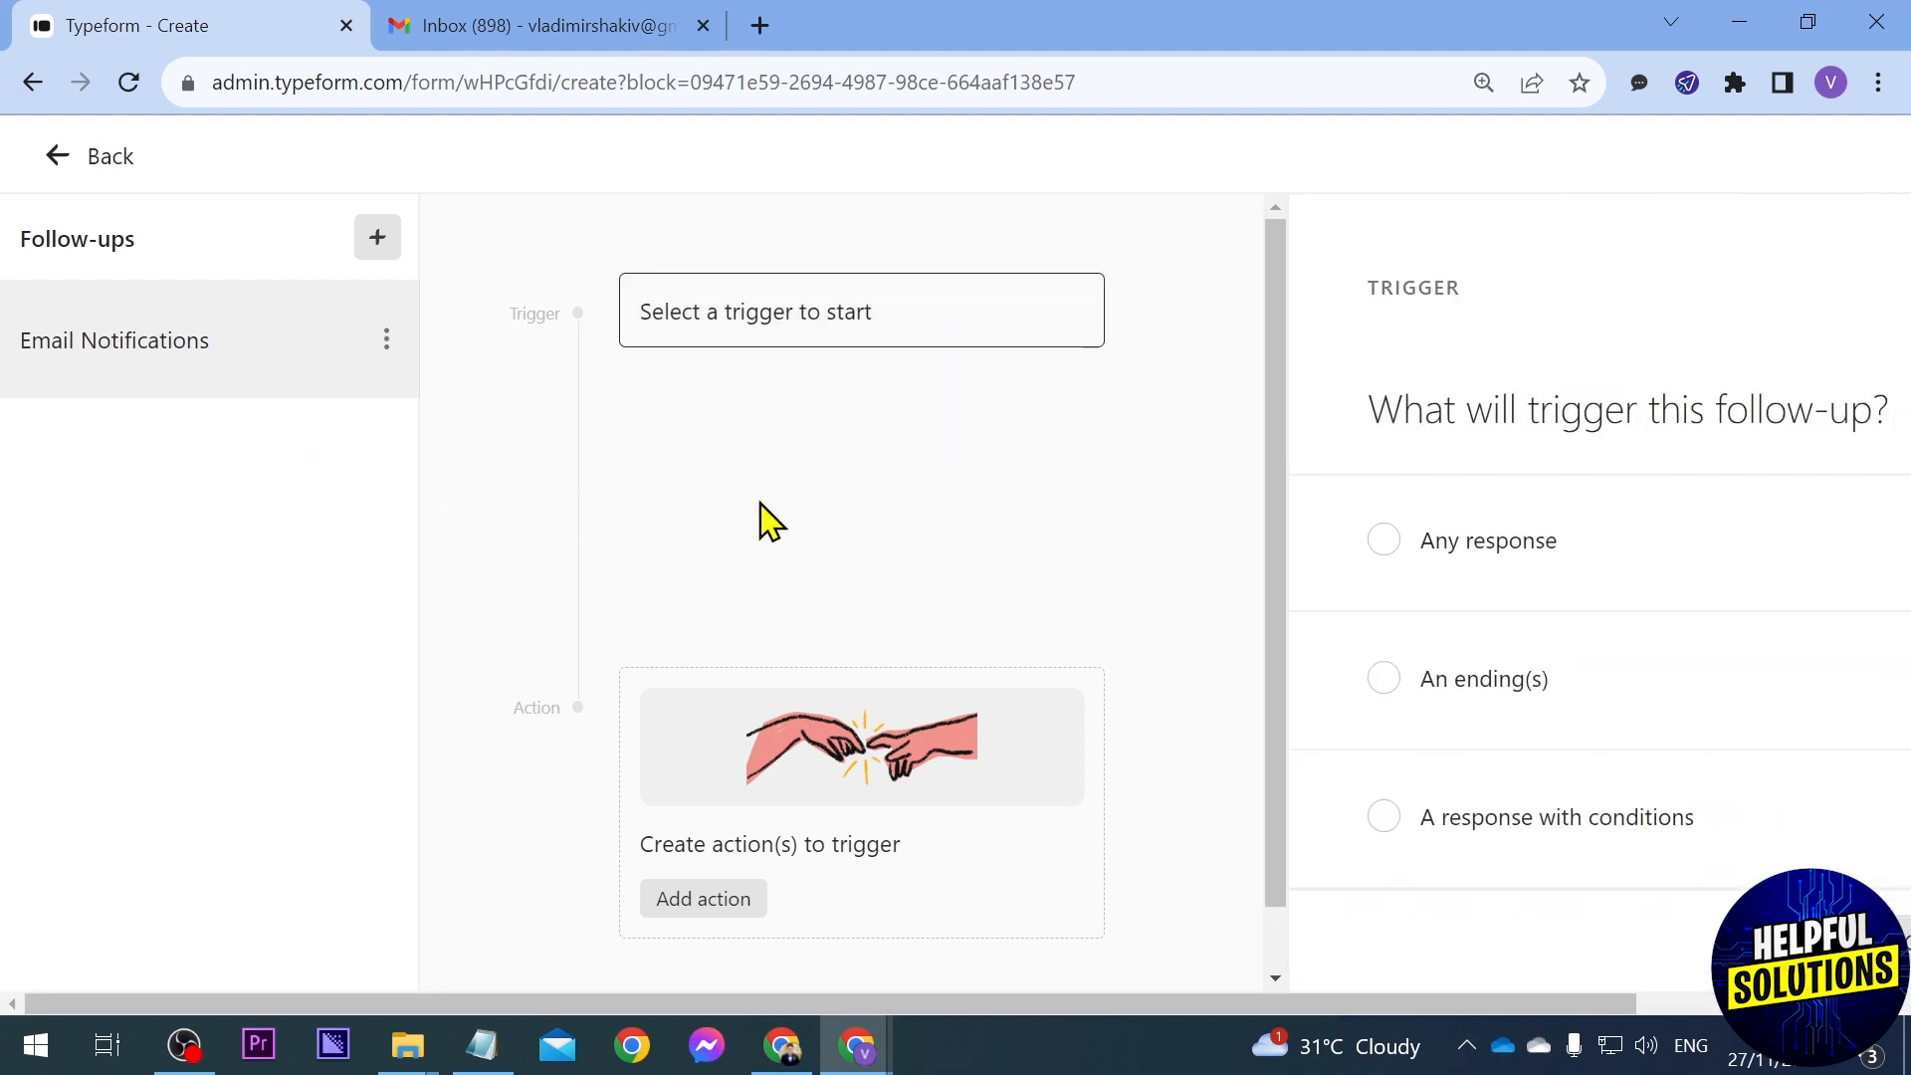
pyautogui.moveTo(1452, 617)
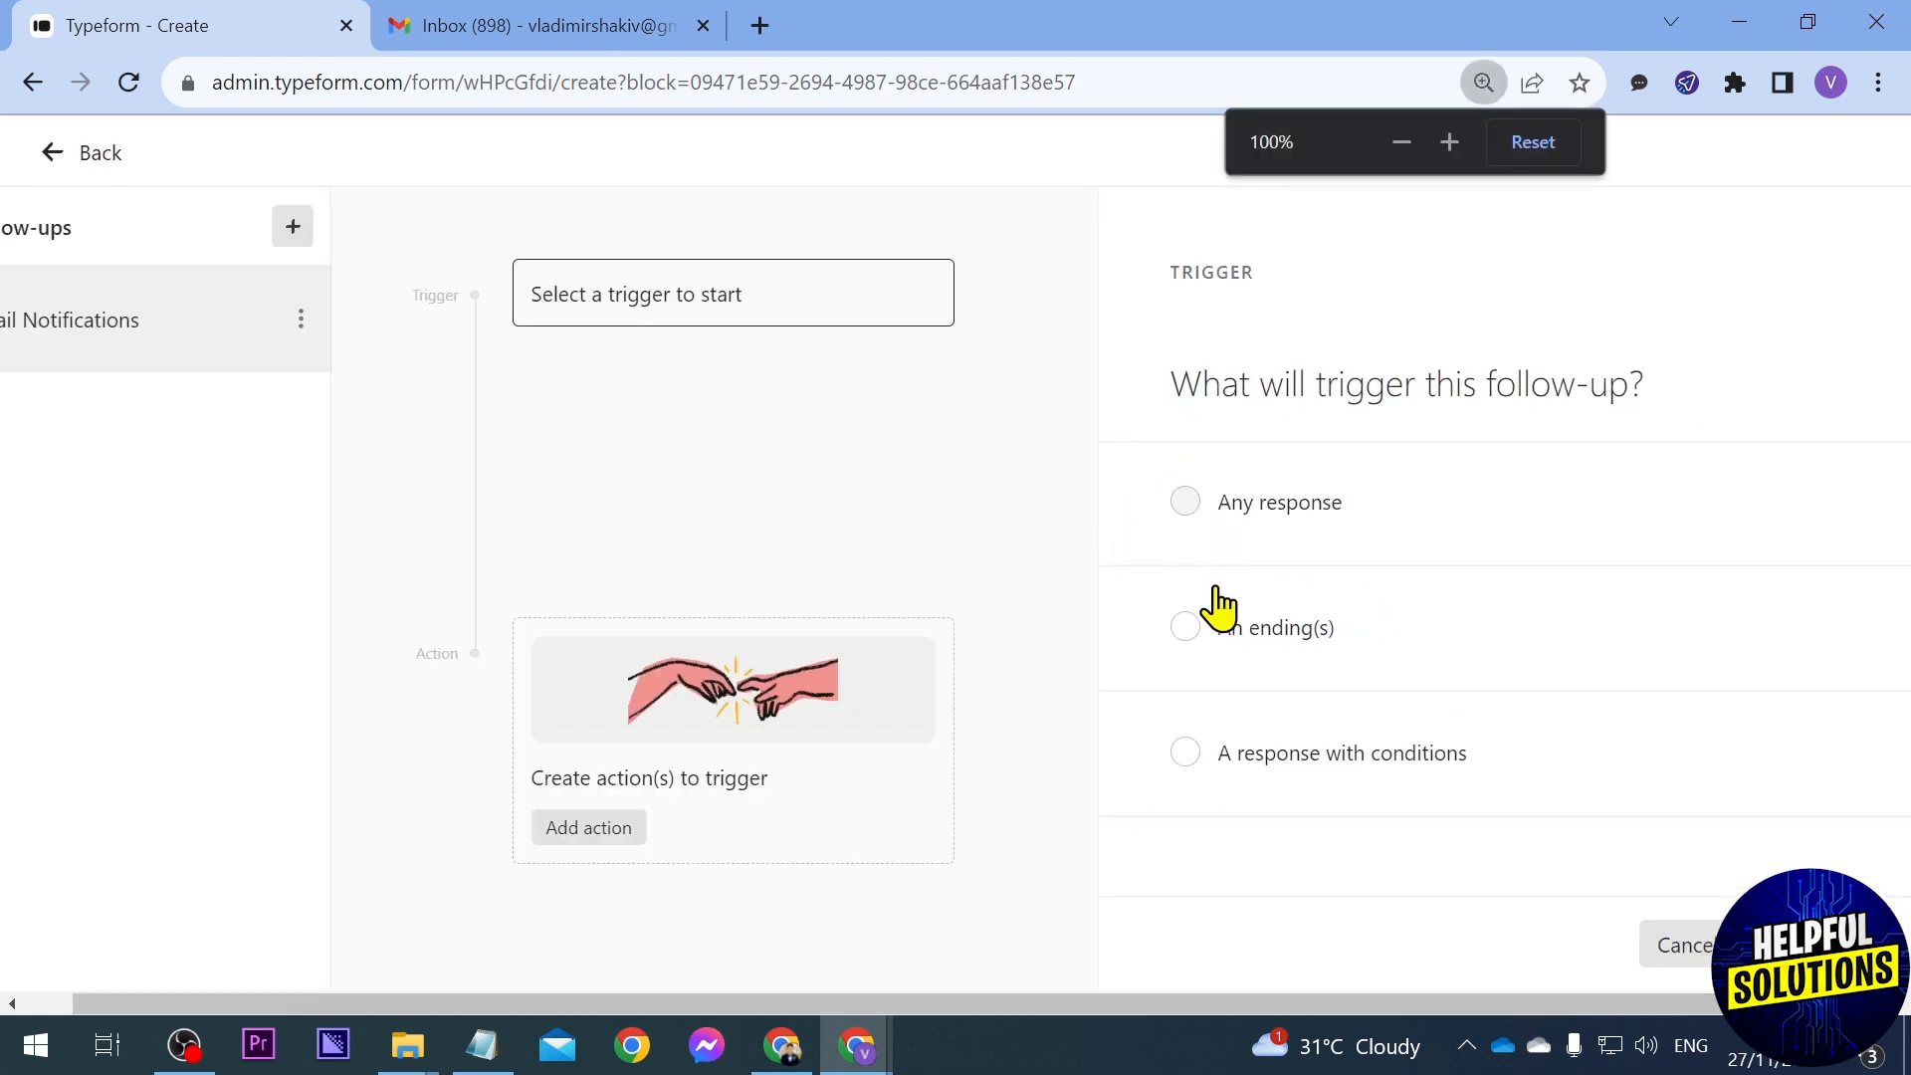
pyautogui.click(1184, 852)
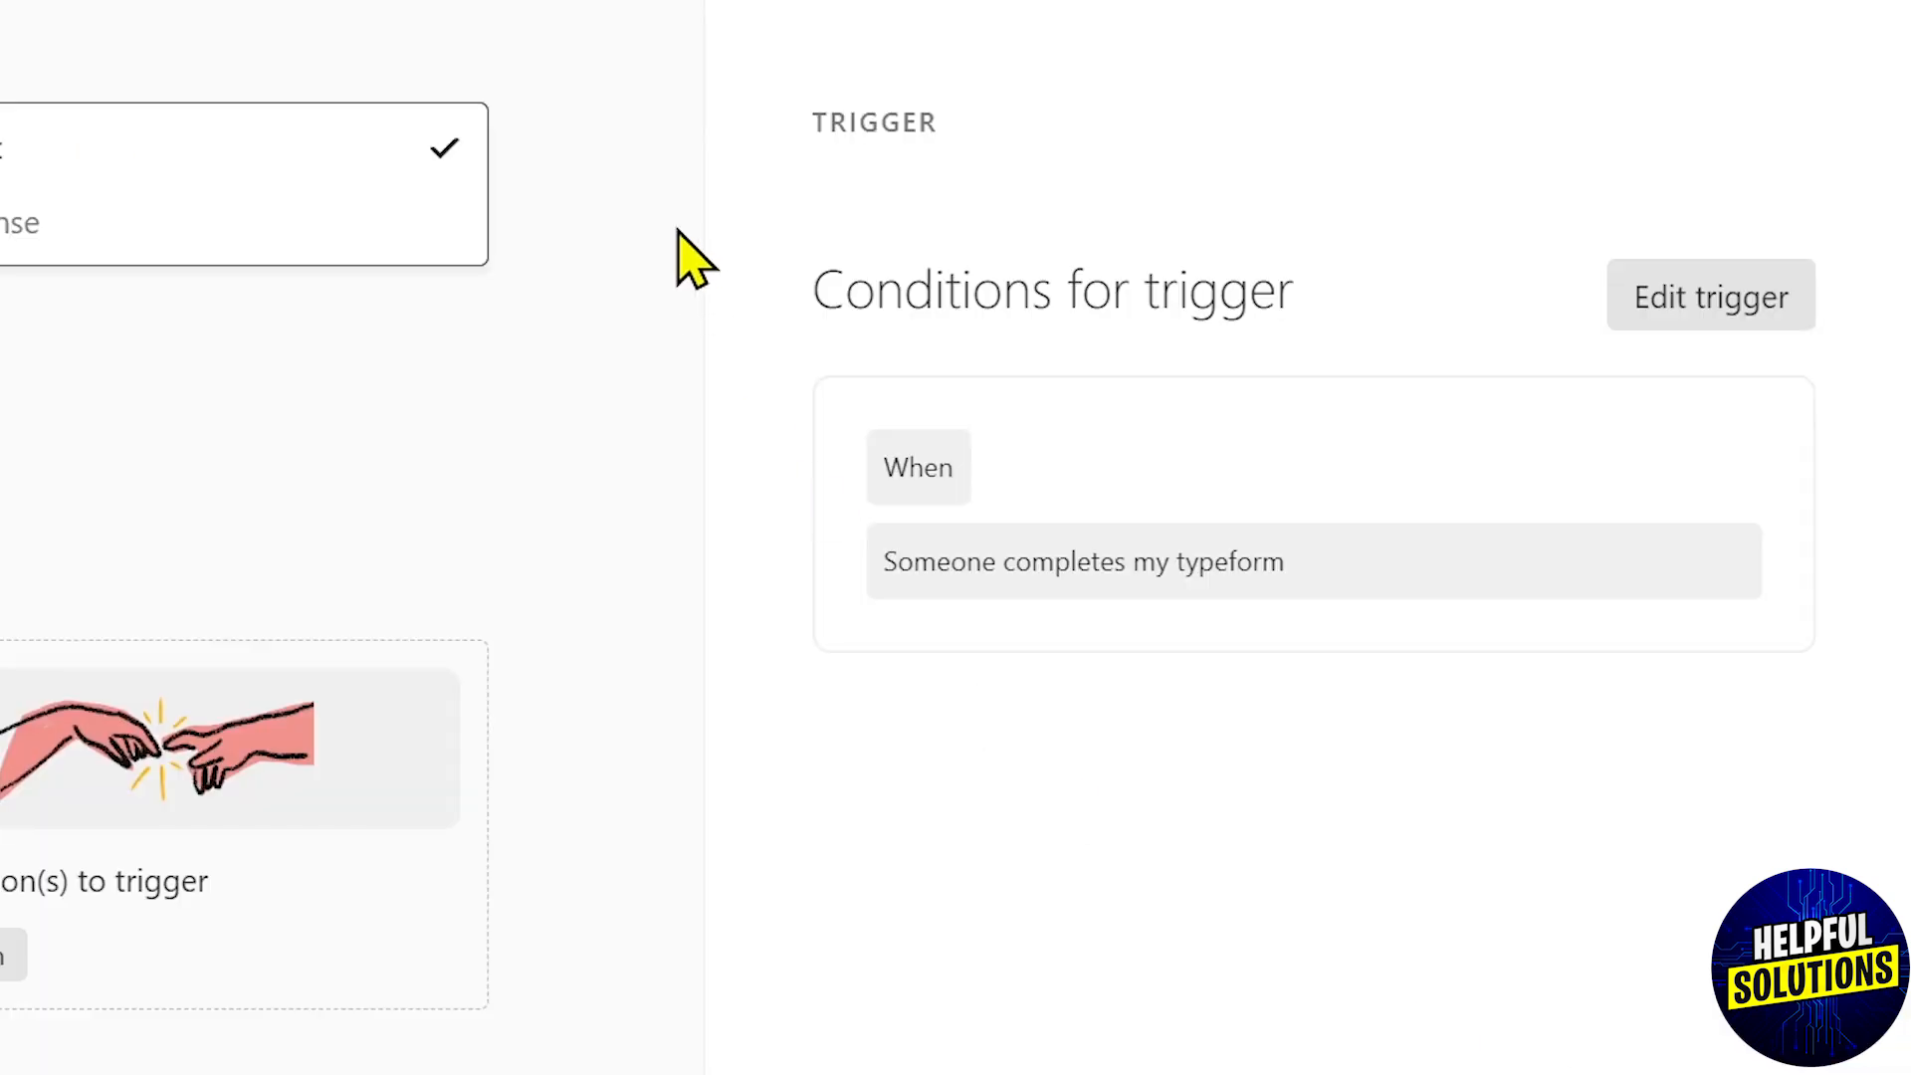
pyautogui.moveTo(919, 525)
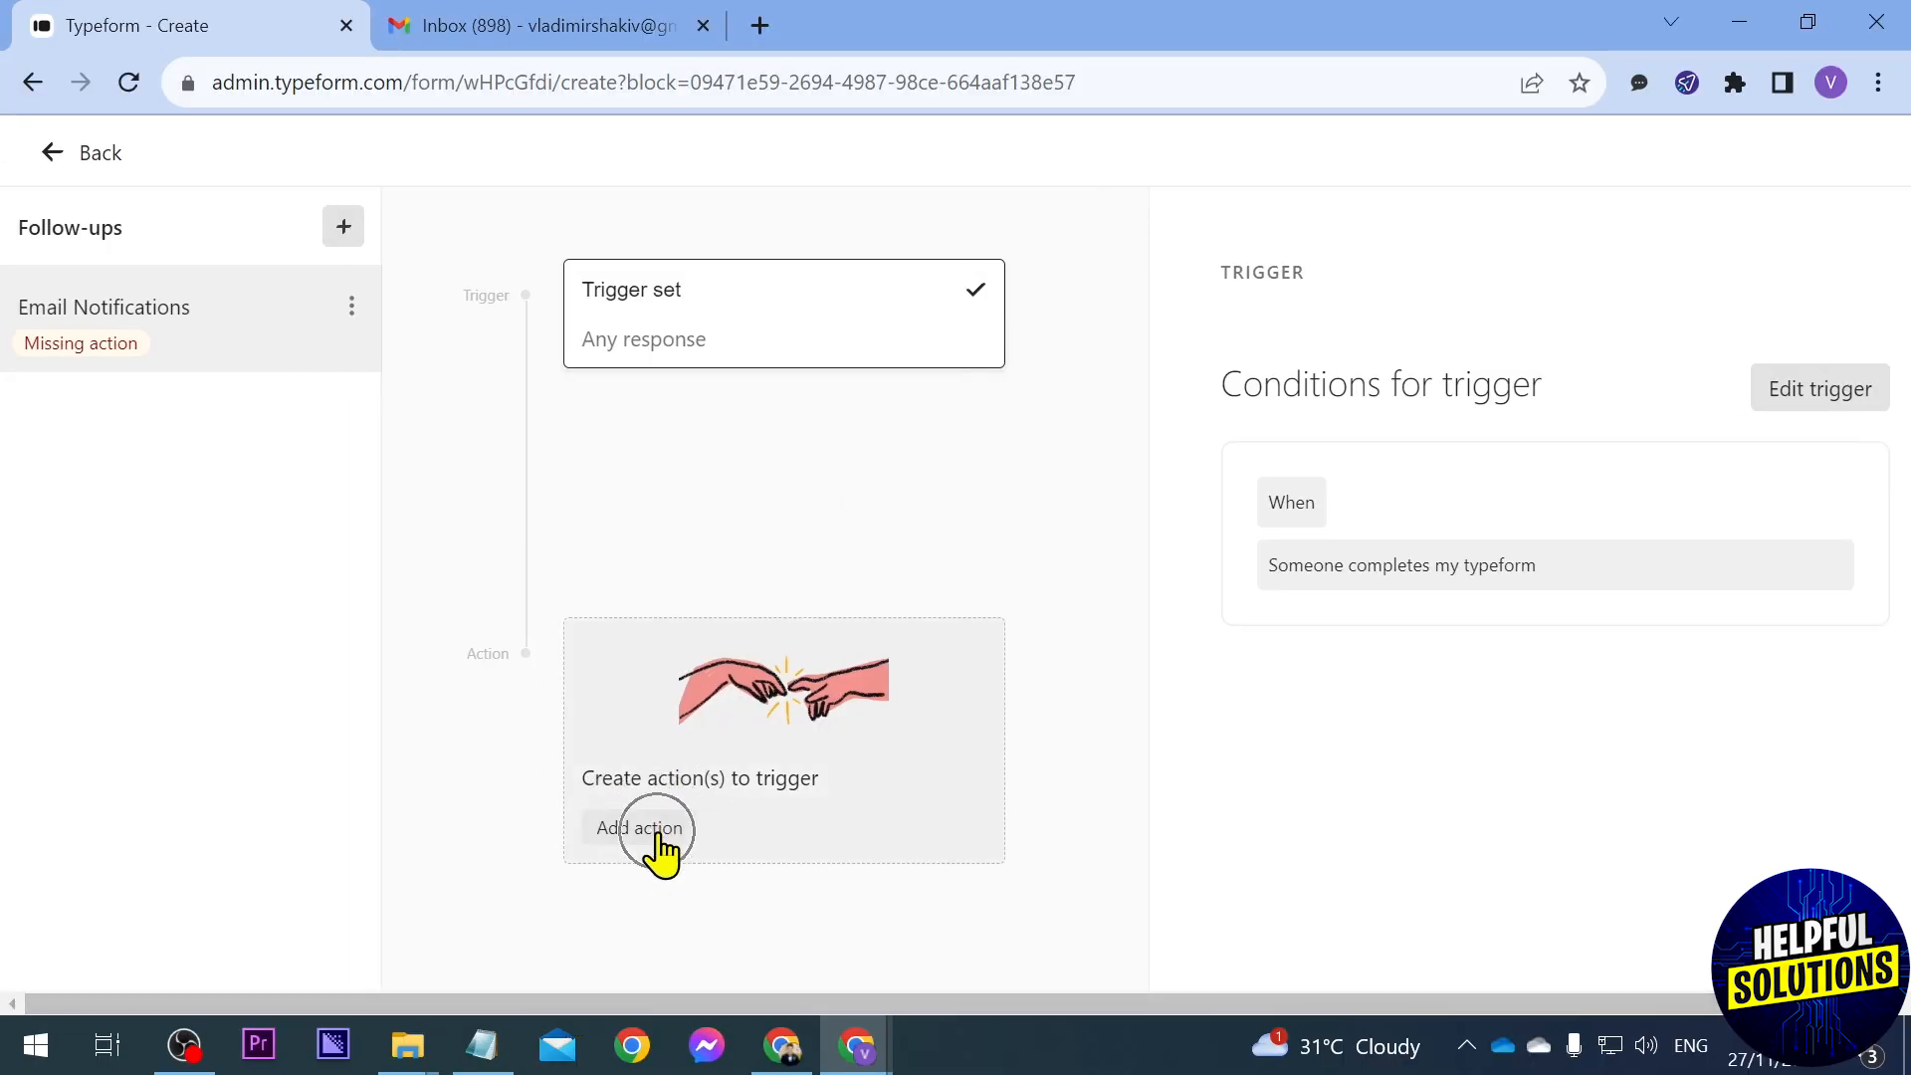
# Add a 'Notify myself or team via email' action and select the recipient address.
pyautogui.click(639, 827)
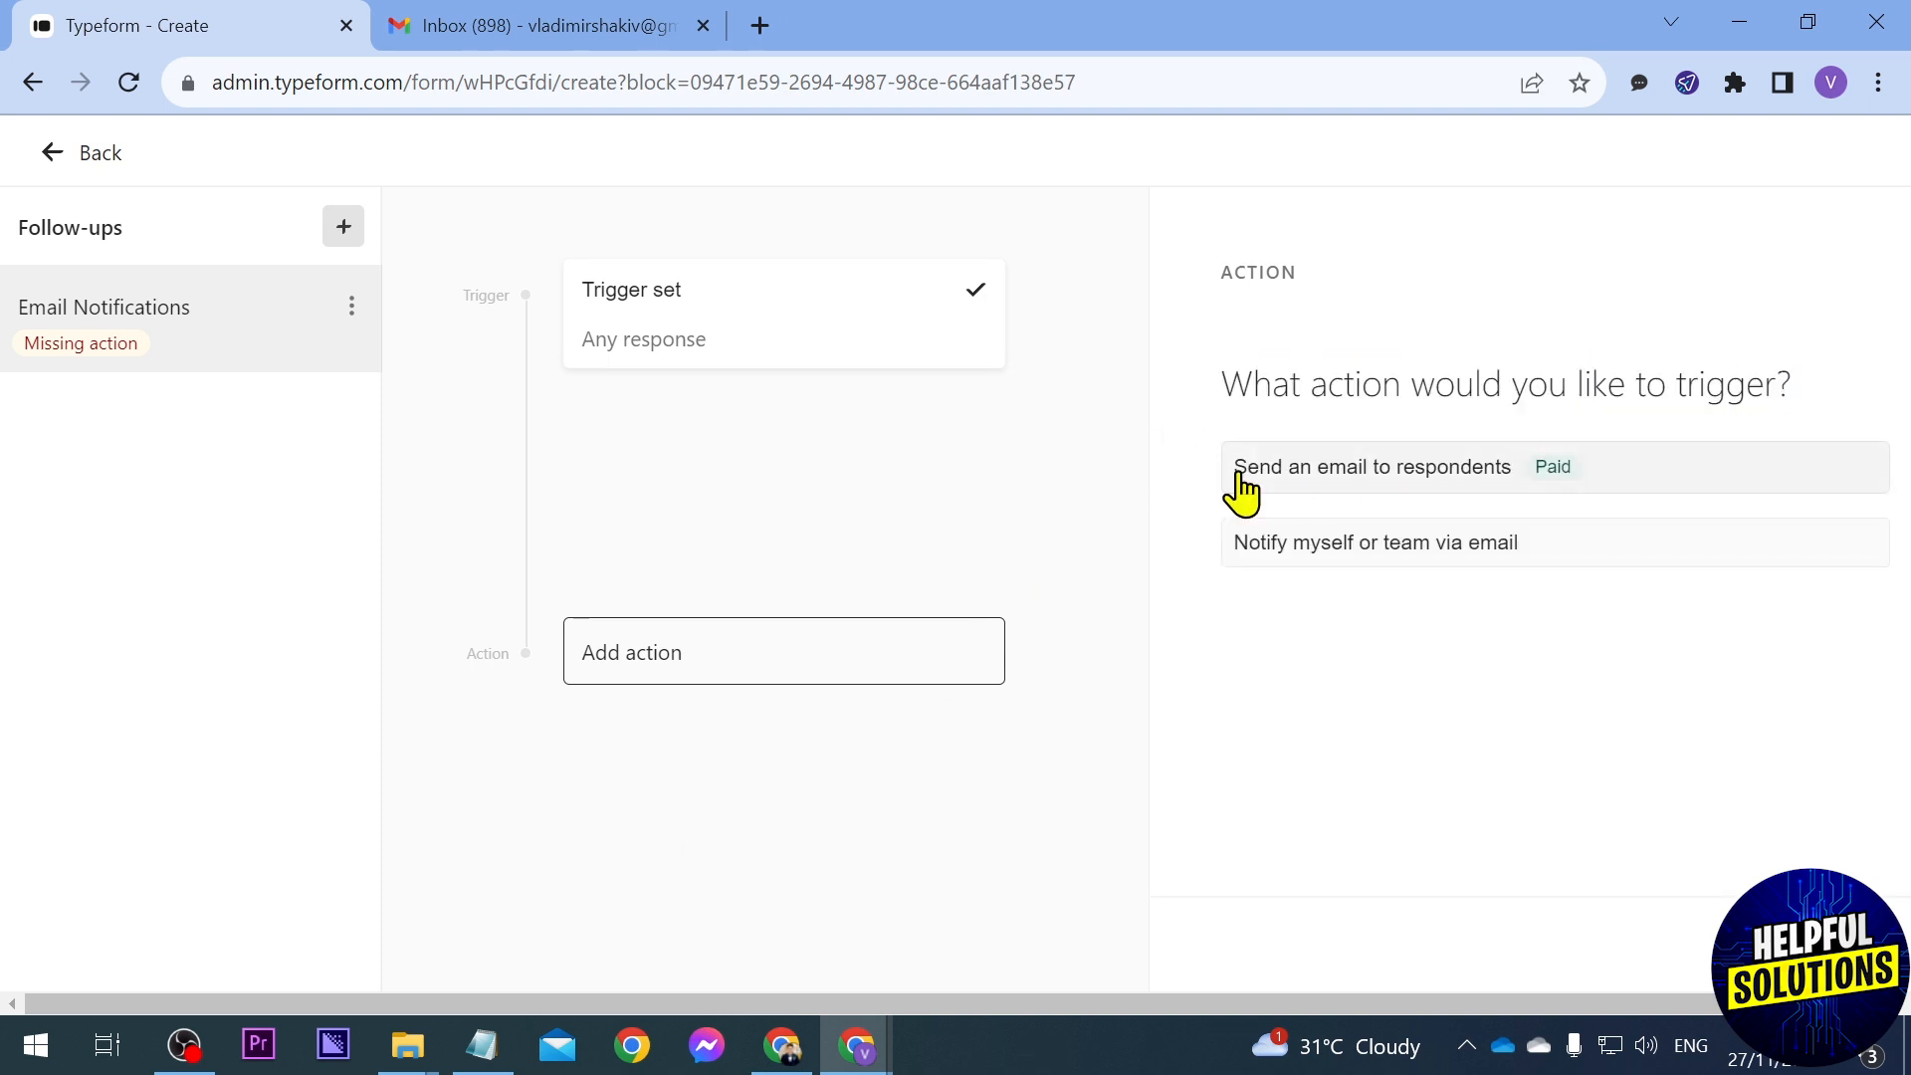
pyautogui.moveTo(1566, 485)
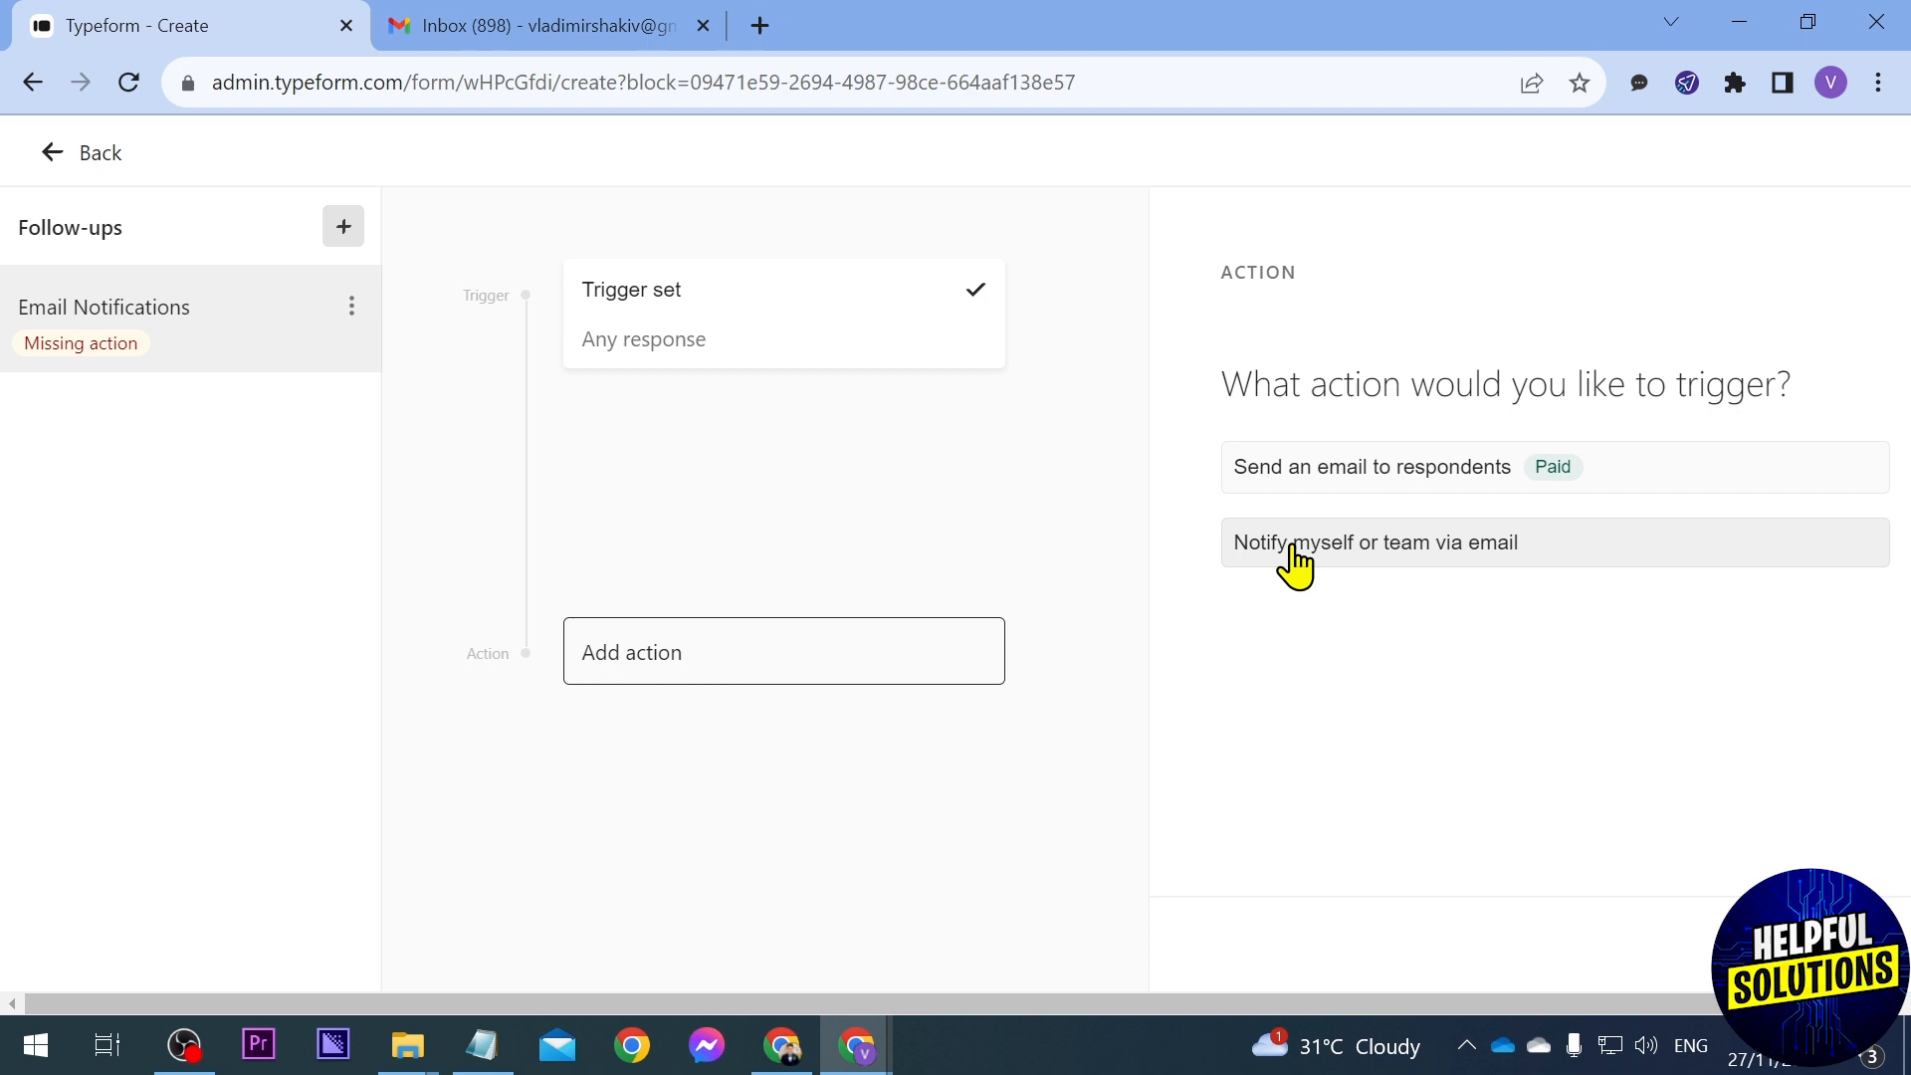
pyautogui.click(1378, 543)
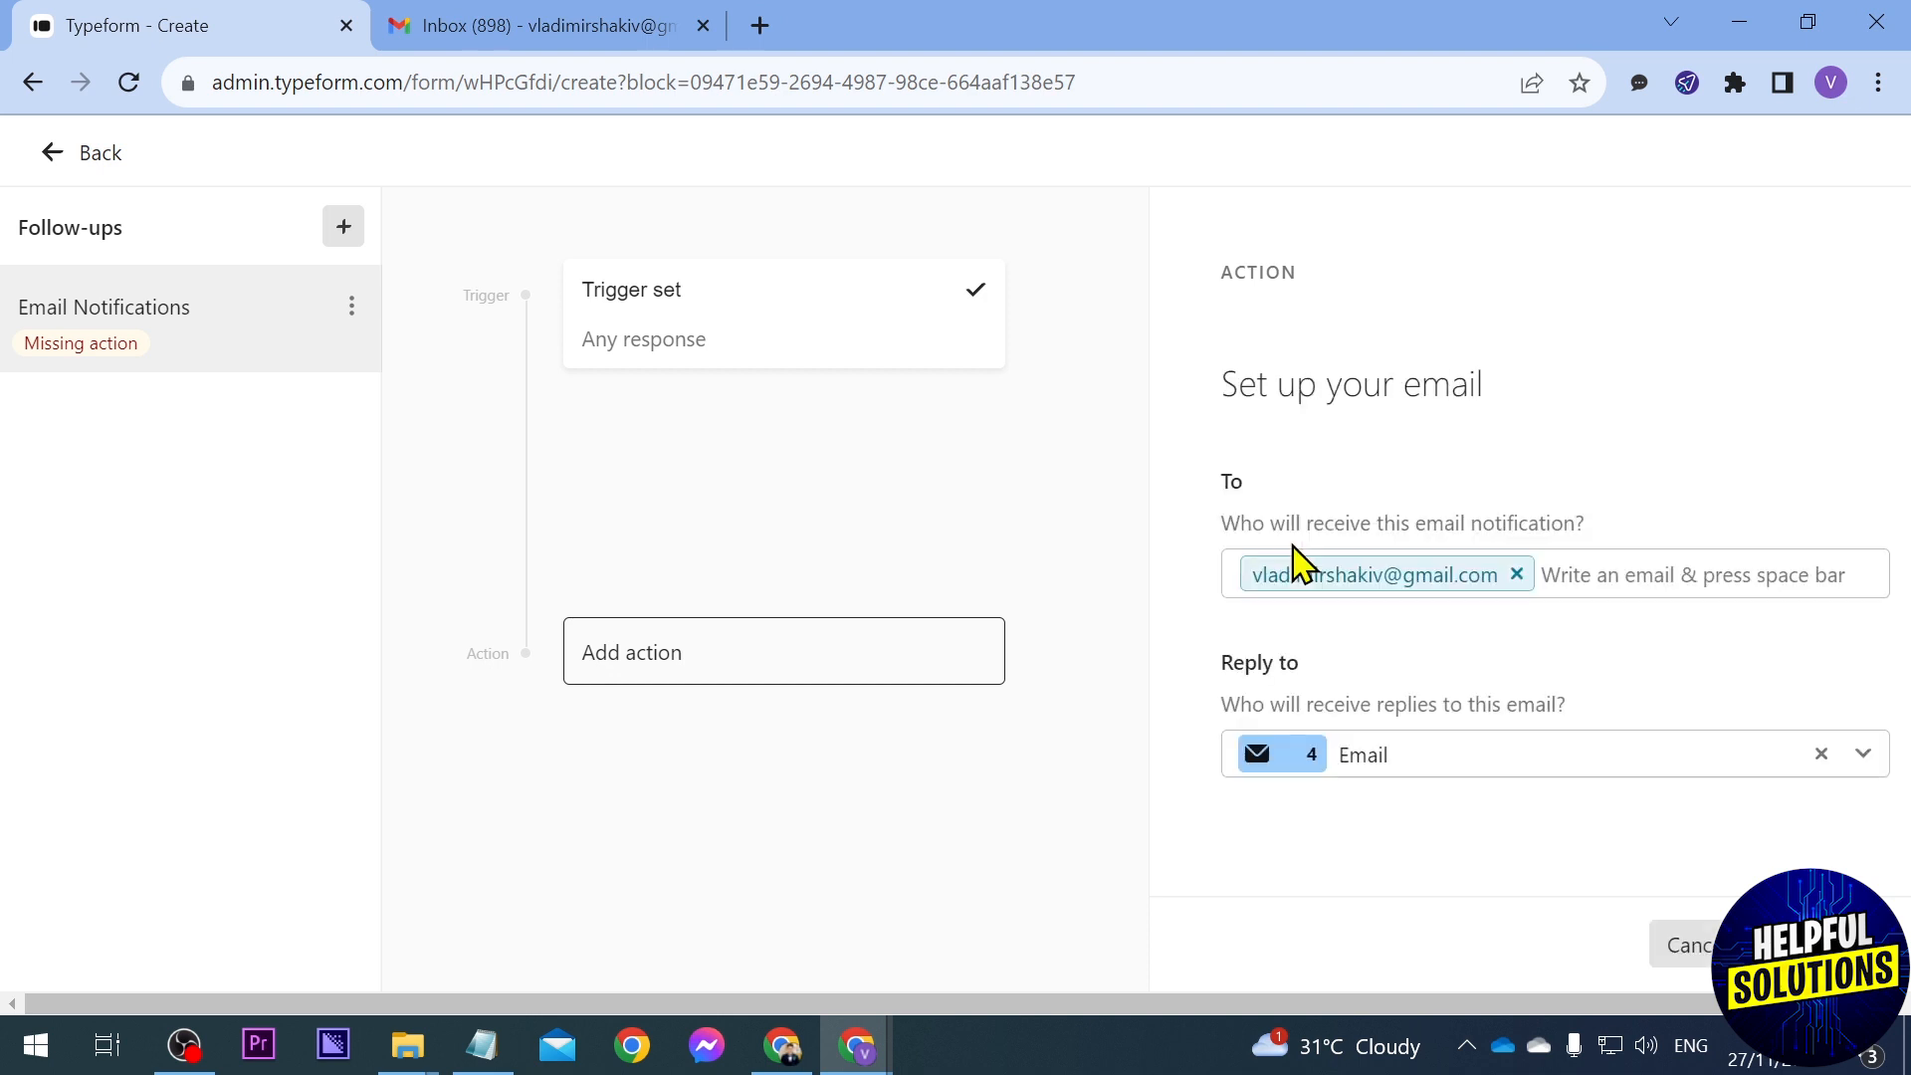
pyautogui.tripleClick(1402, 523)
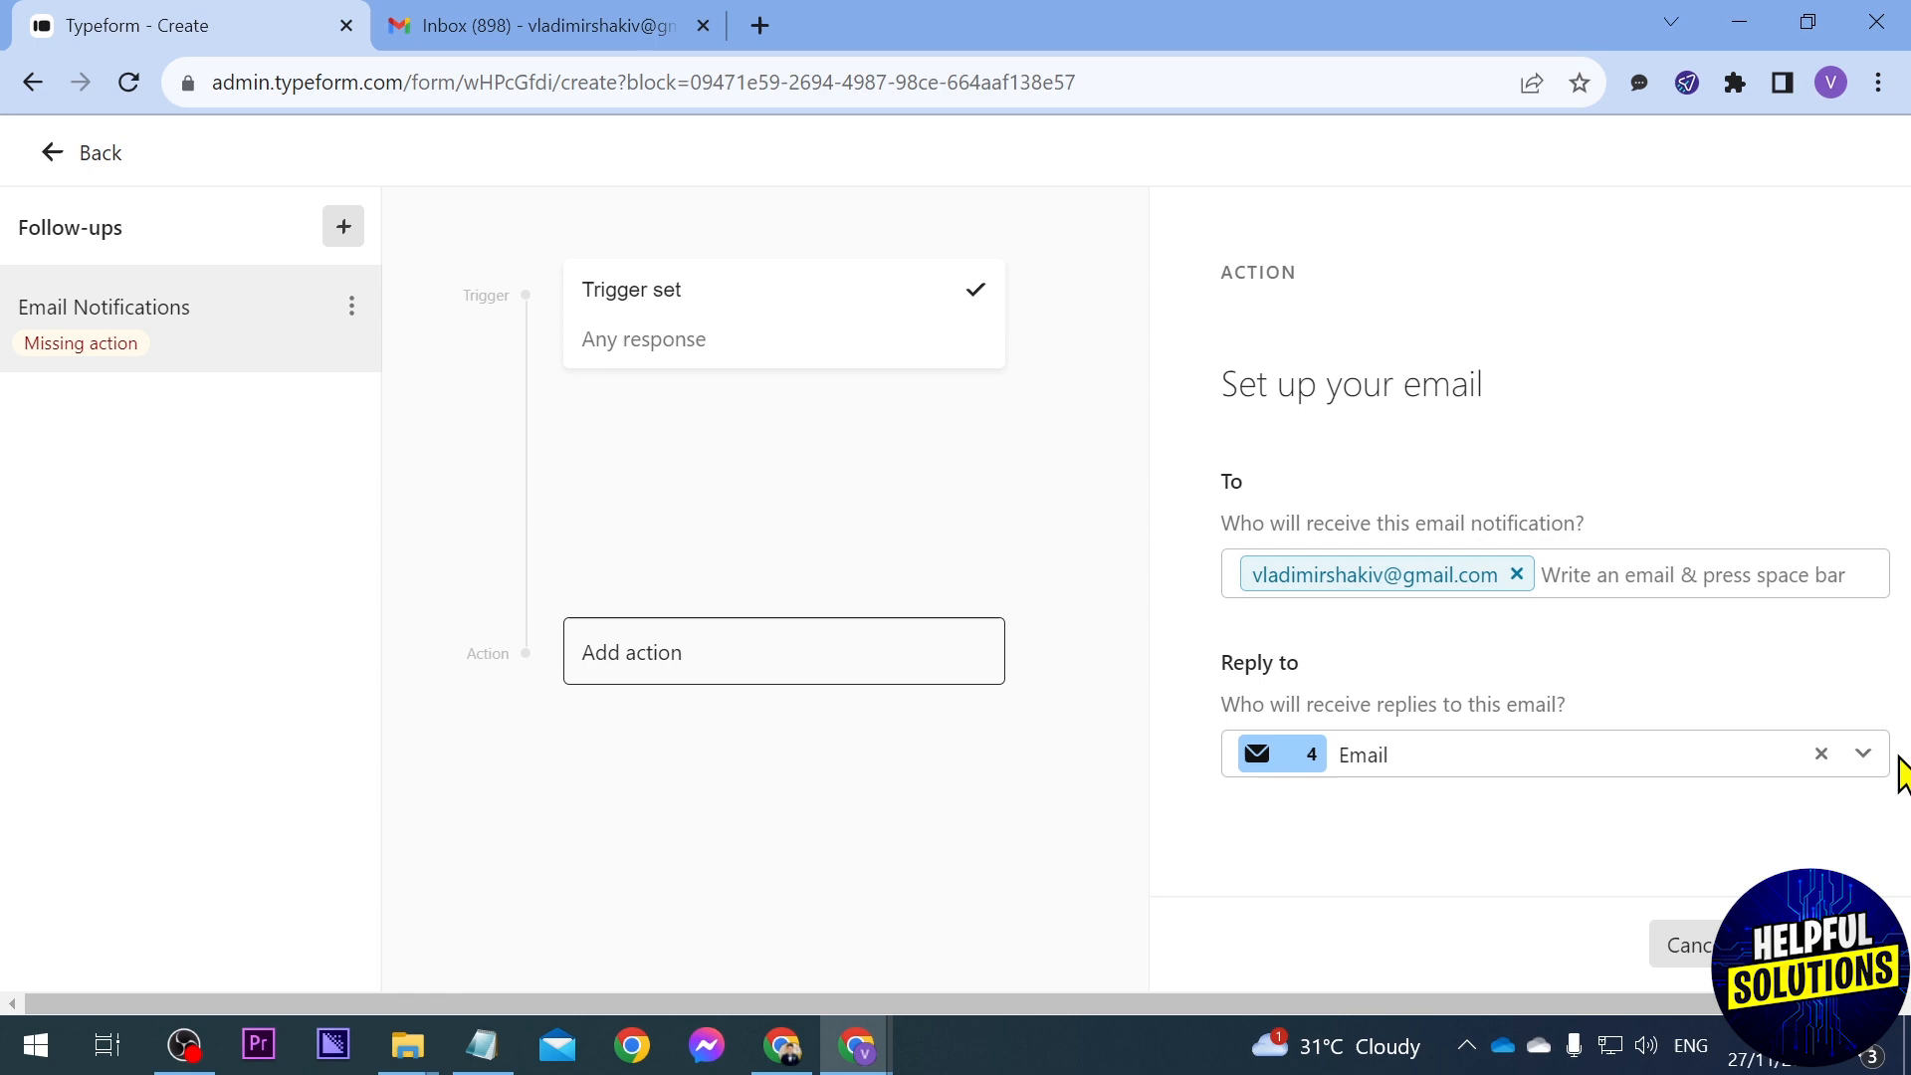
# Review the email content and delete the stray @ from the sign-off.
pyautogui.scroll(-3)
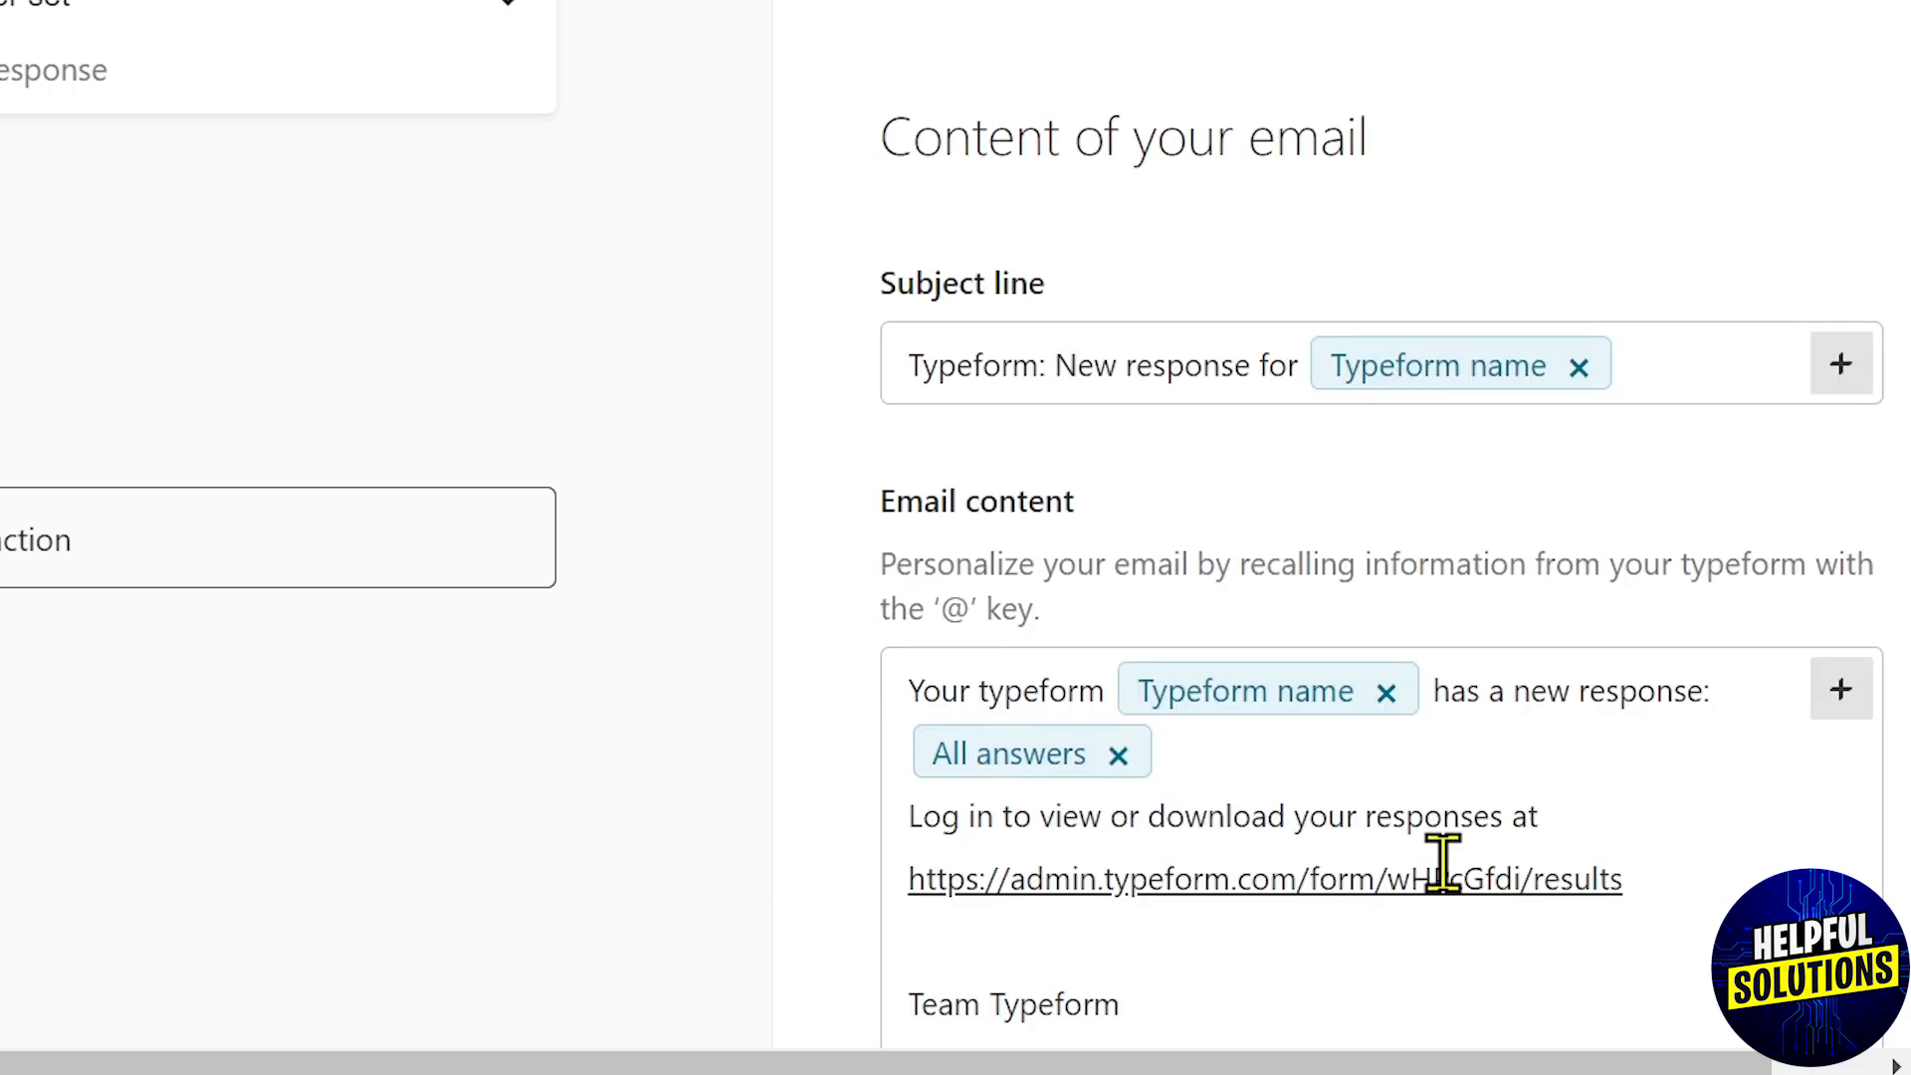
pyautogui.scroll(-3)
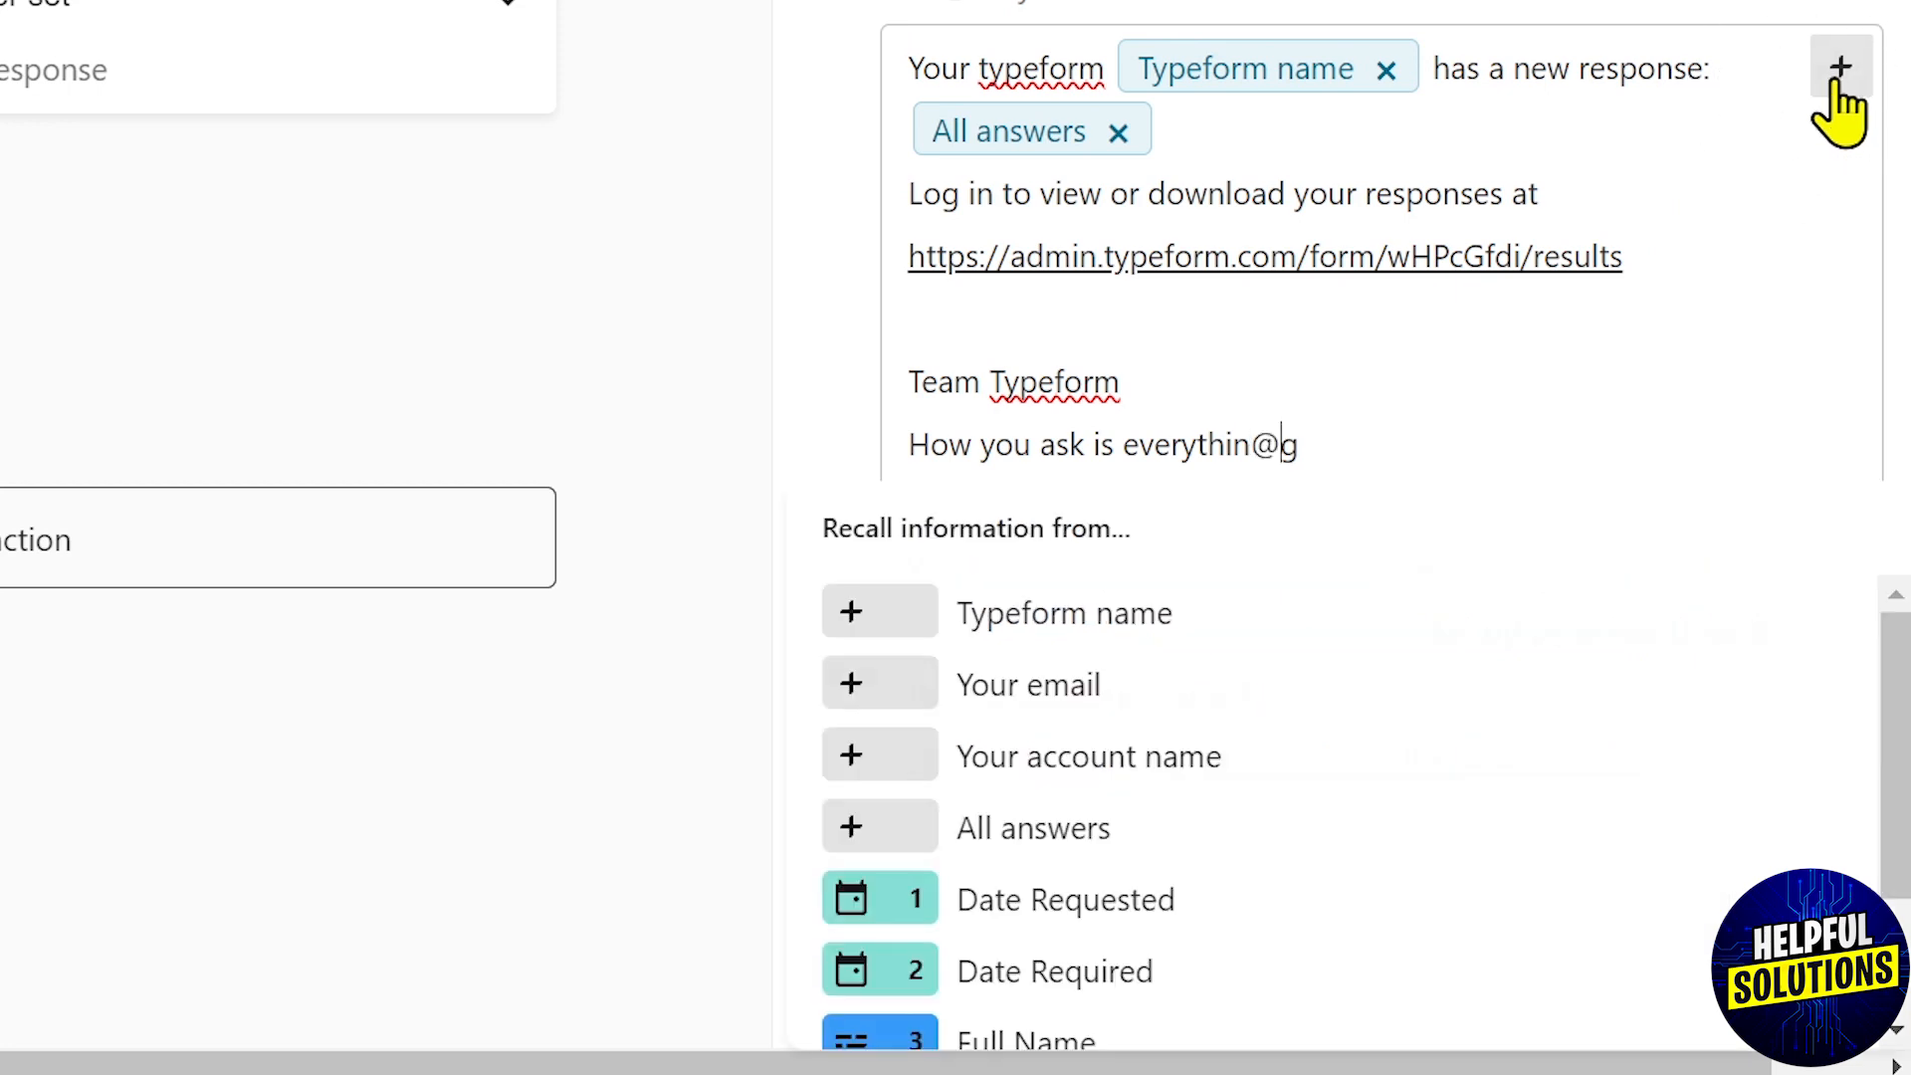
pyautogui.scroll(-3)
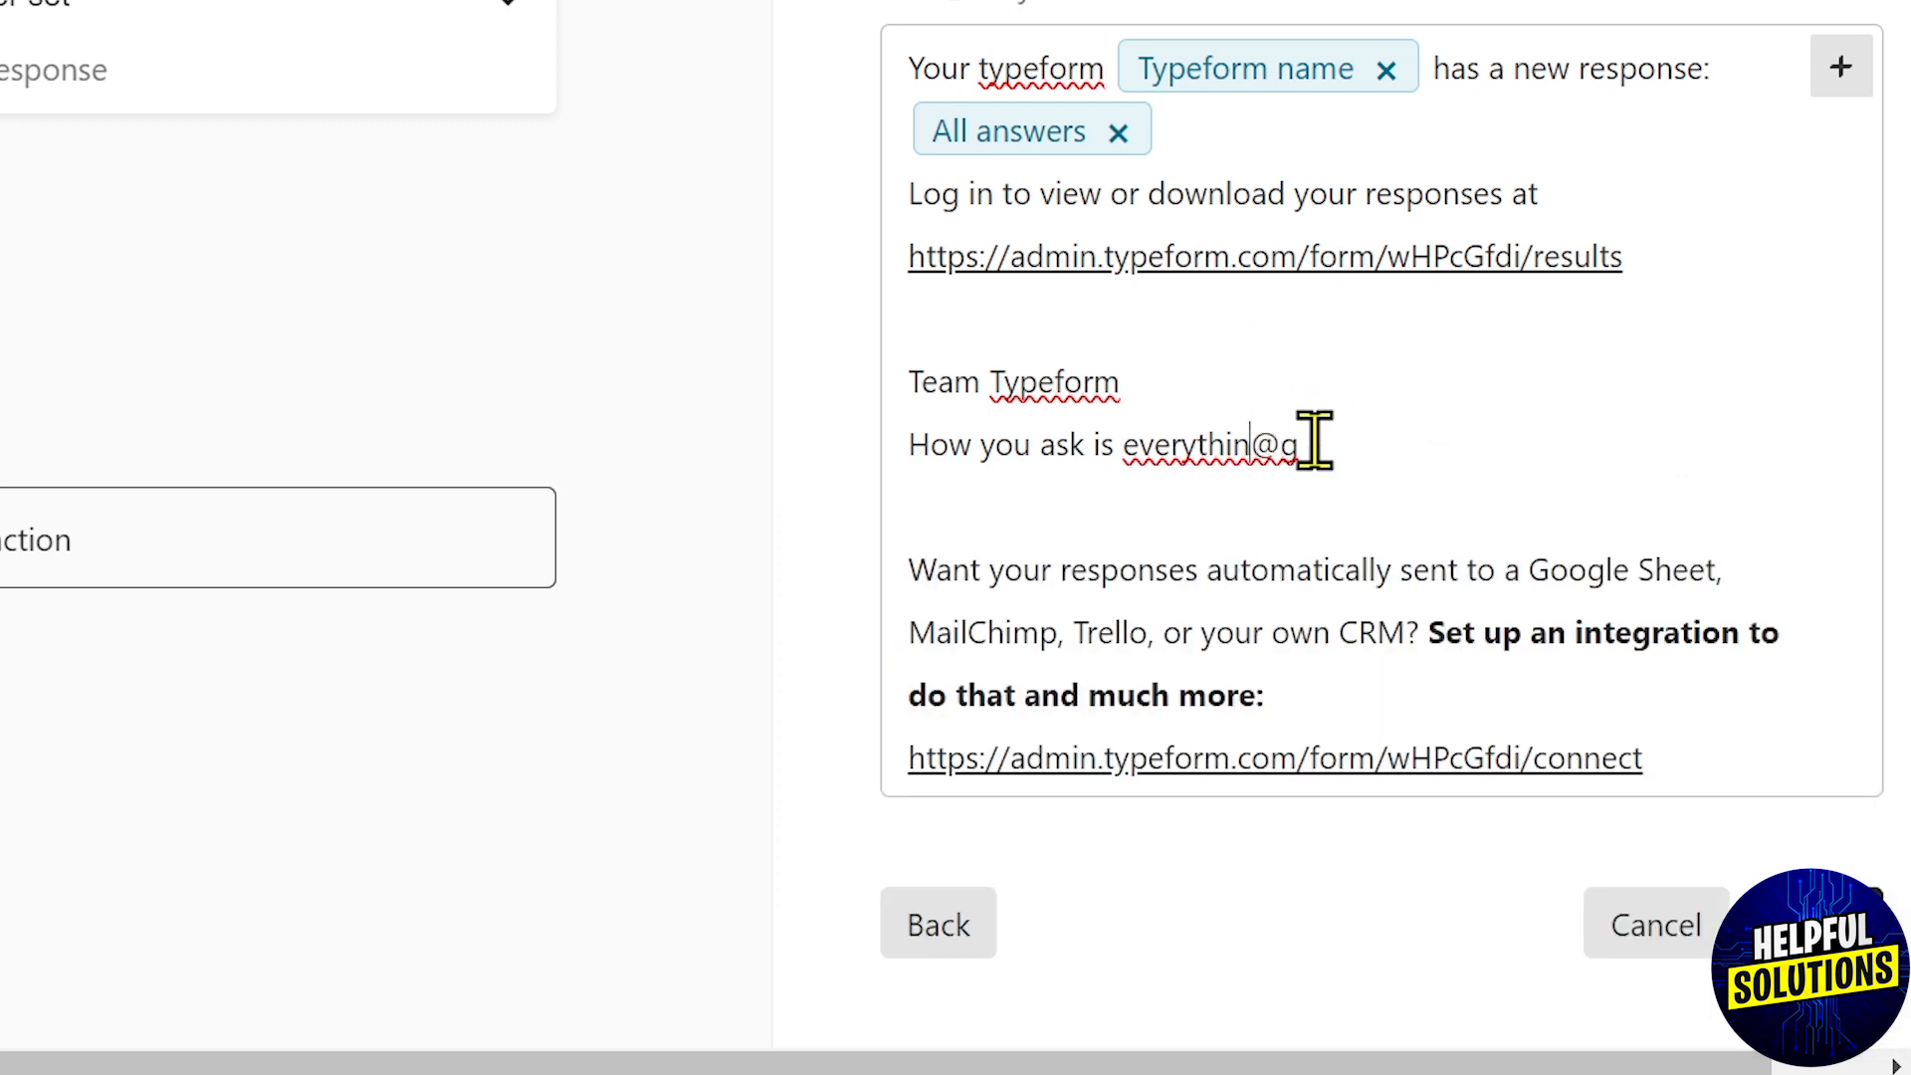
pyautogui.press('Backspace')
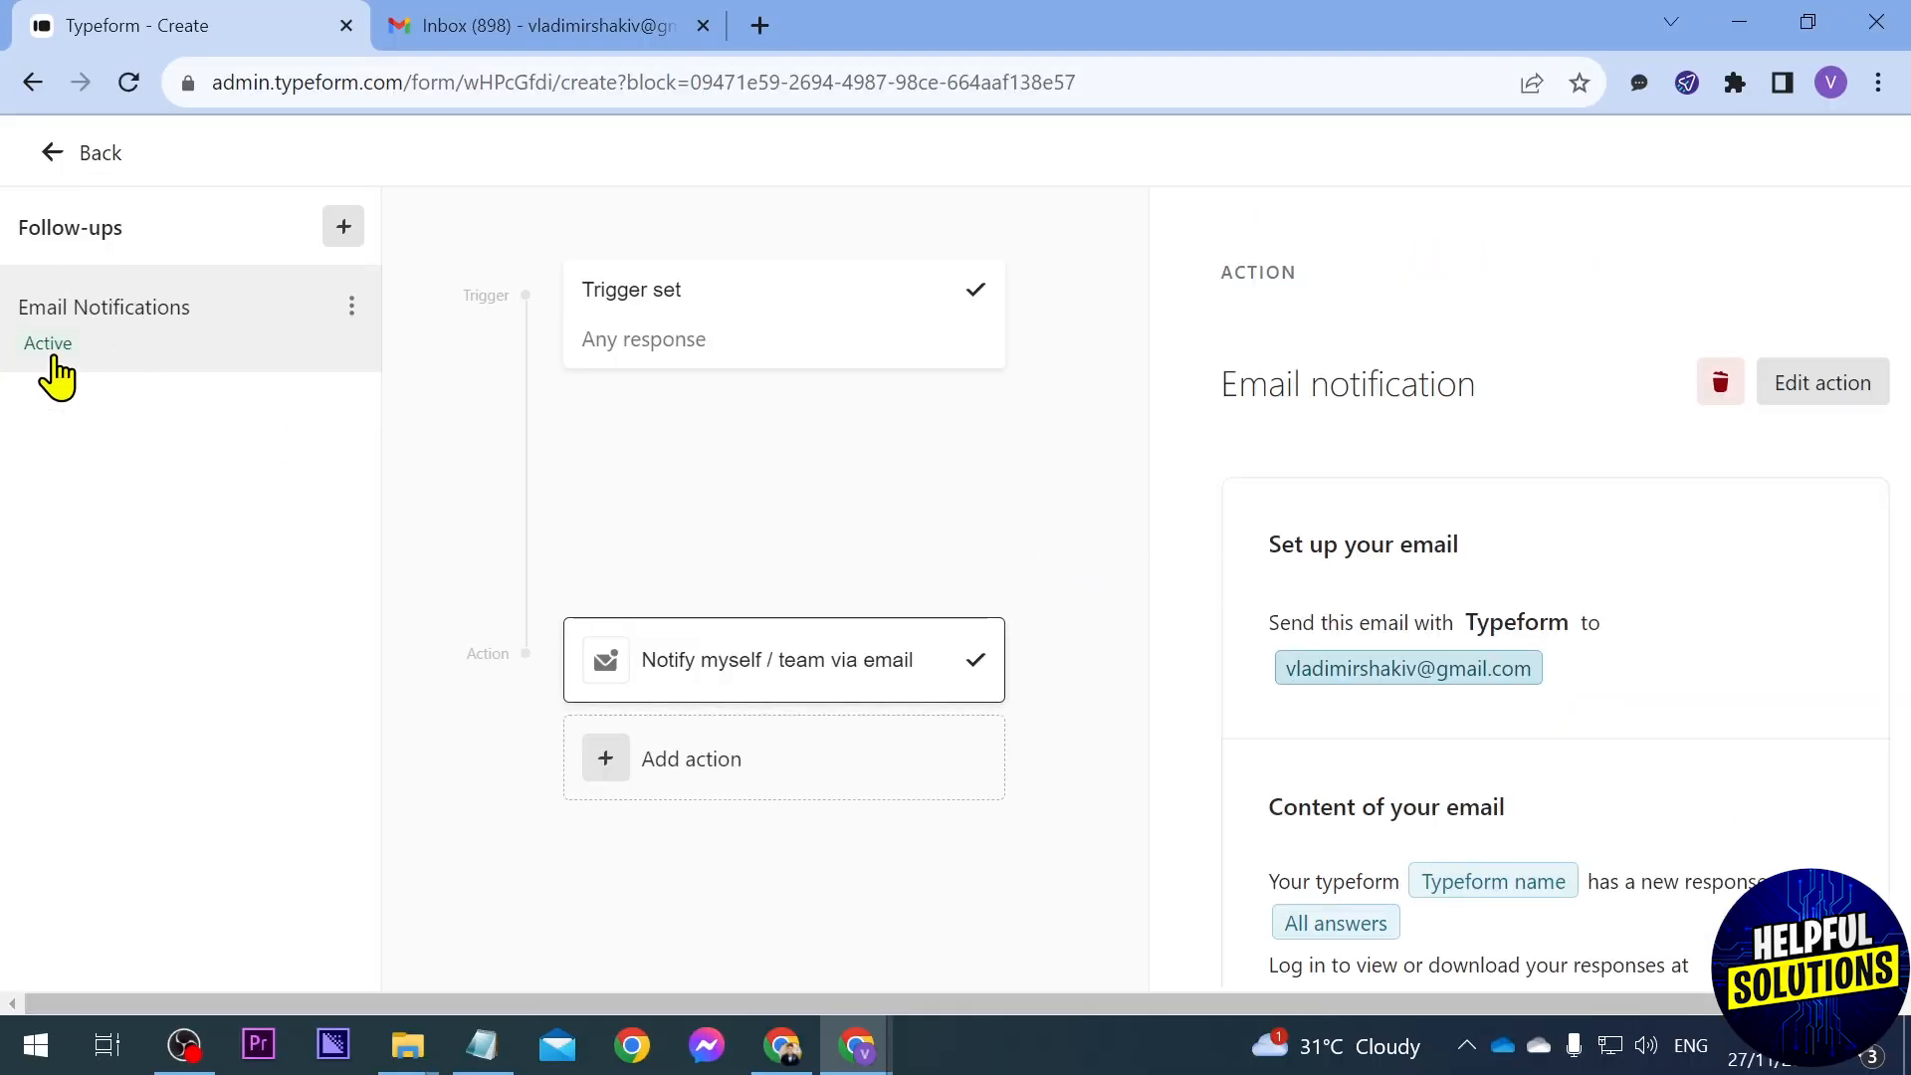
pyautogui.moveTo(1152, 339)
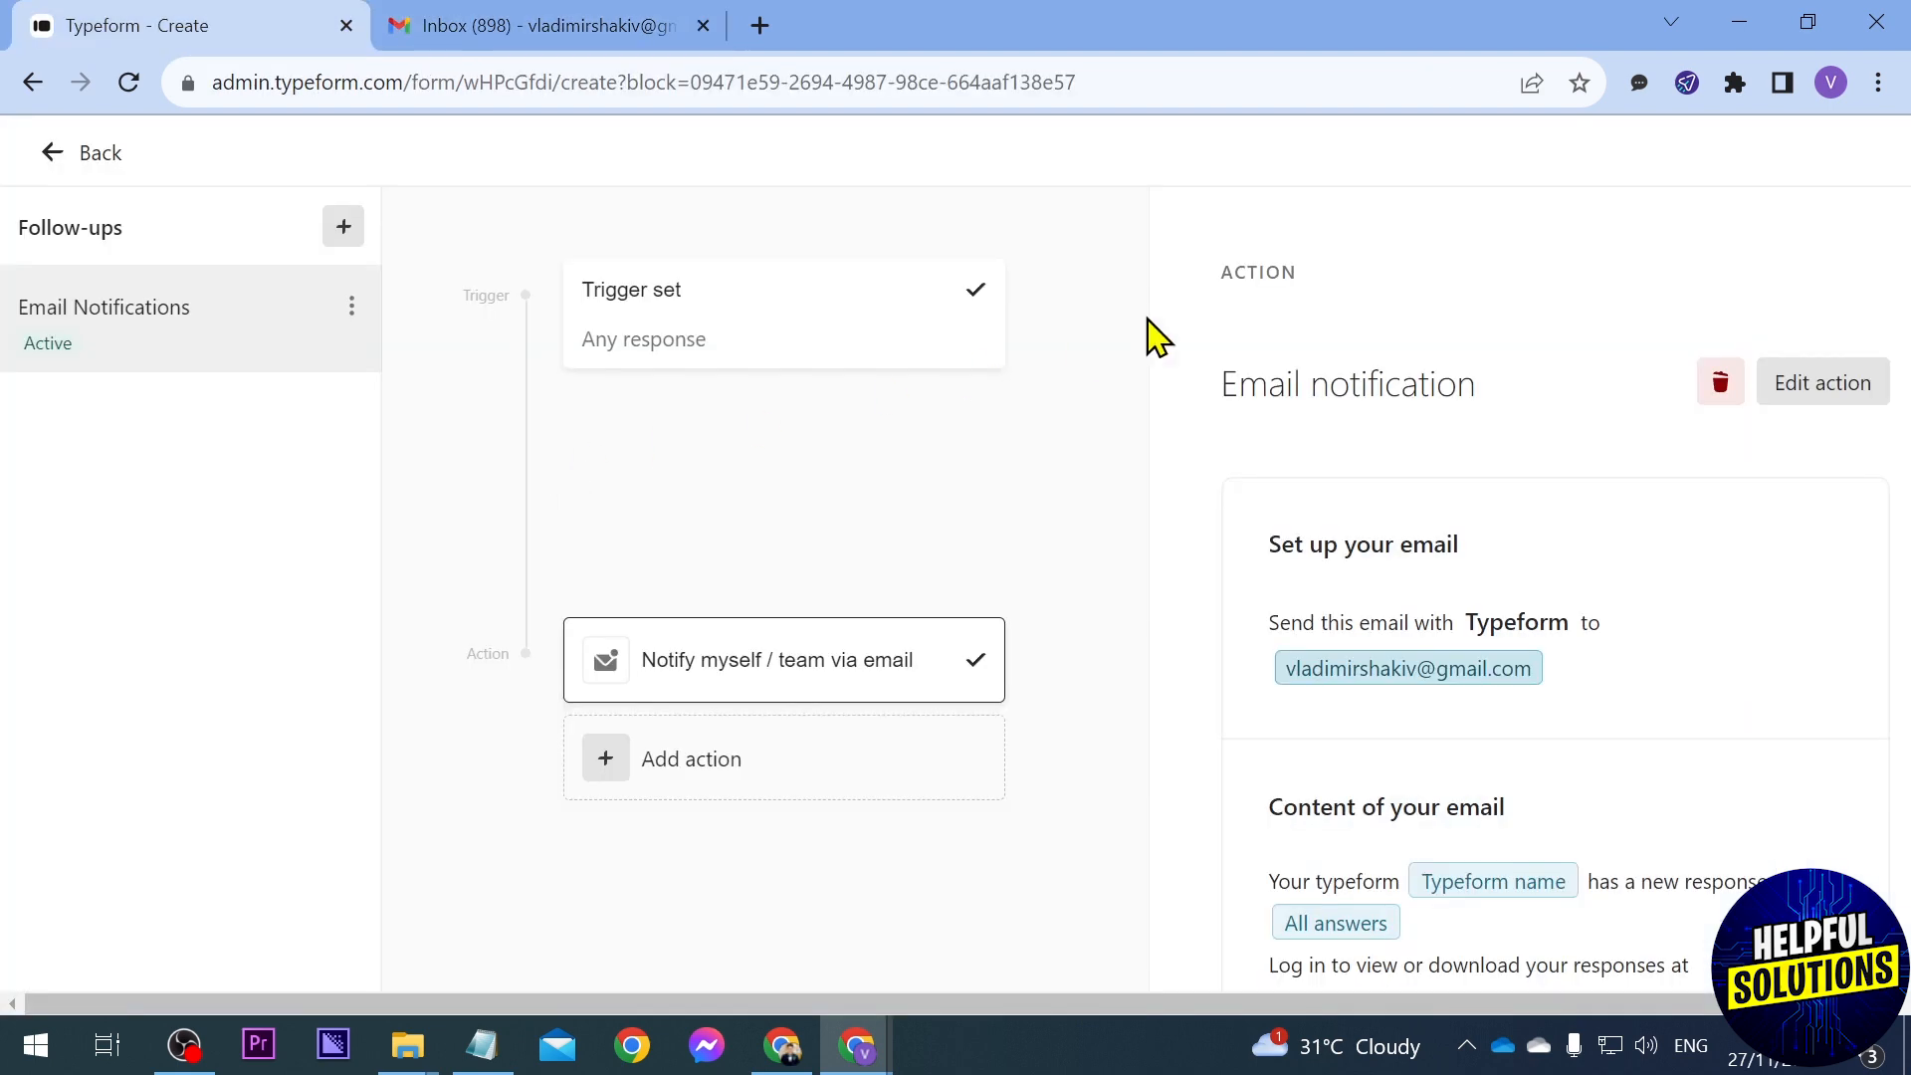
# Open the shared form link privately, answer '09', submit, and check Gmail.
pyautogui.click(80, 152)
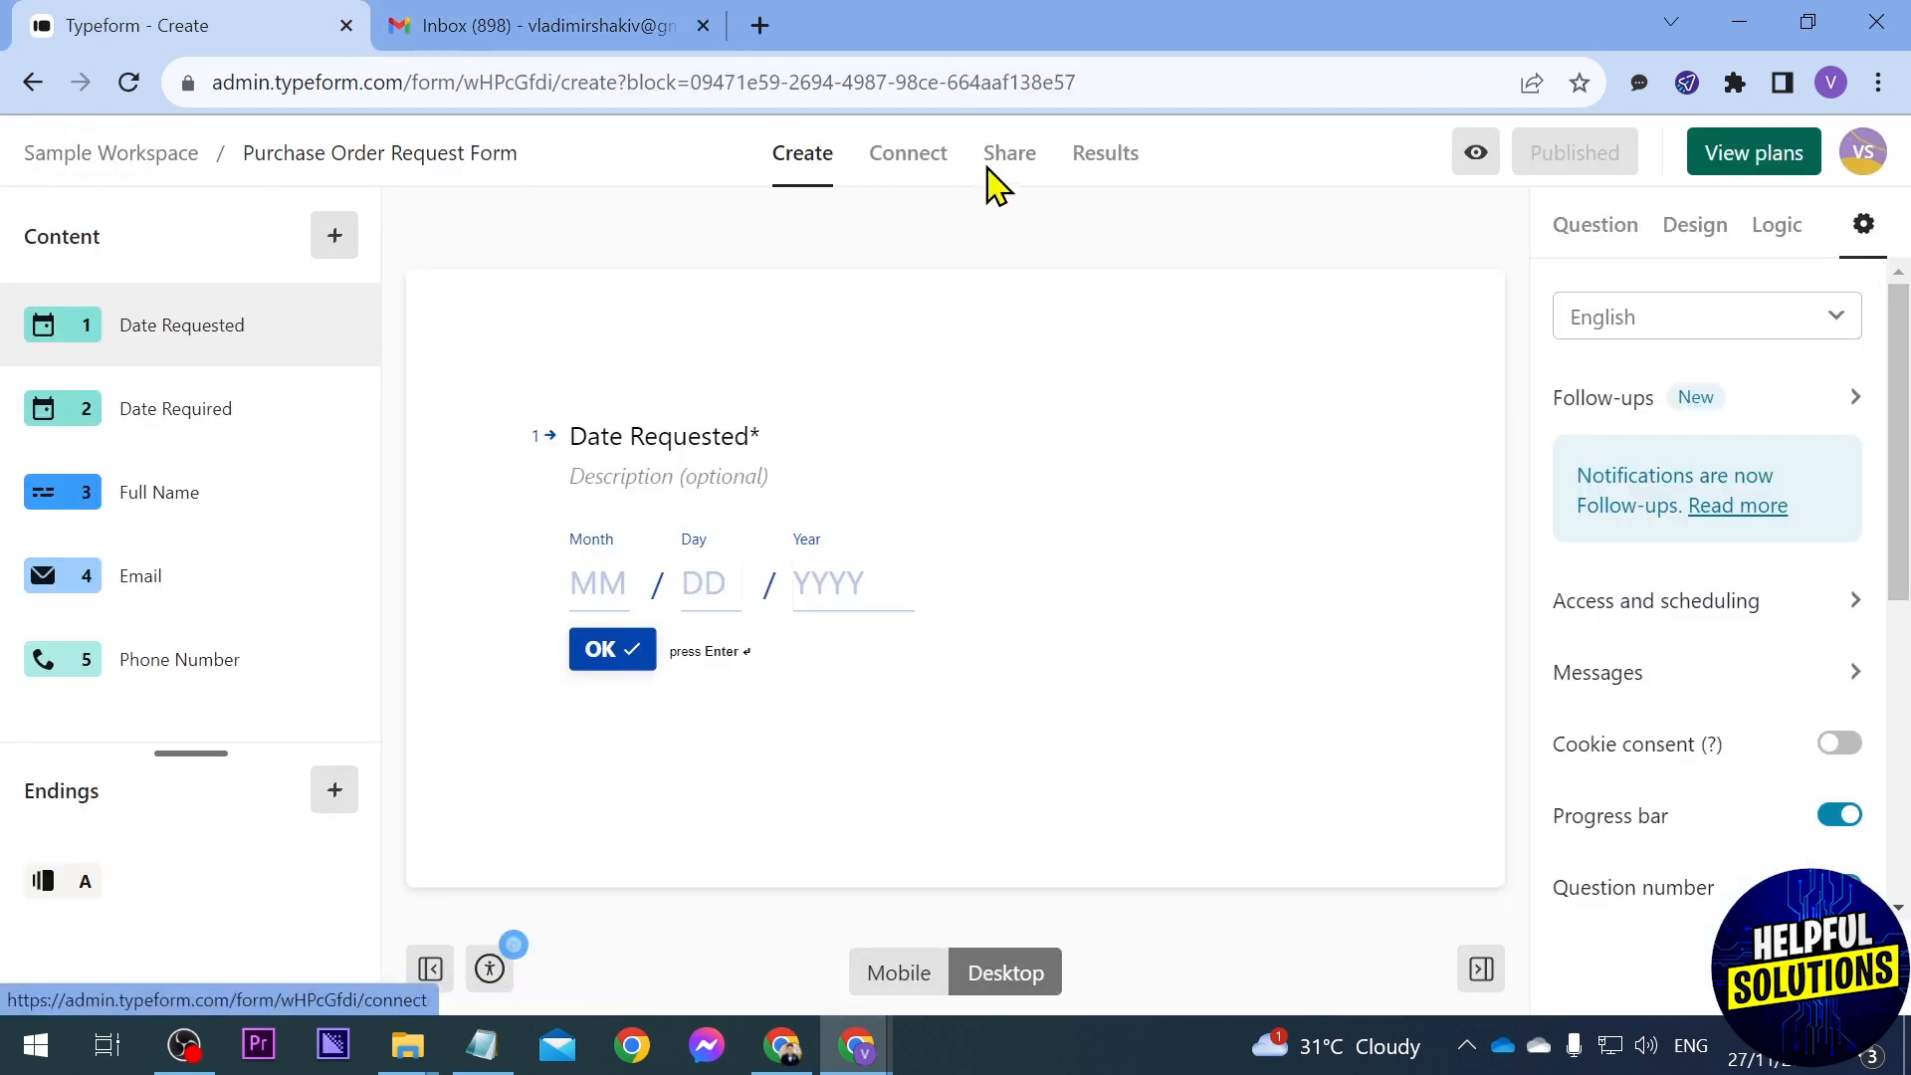
pyautogui.click(1008, 152)
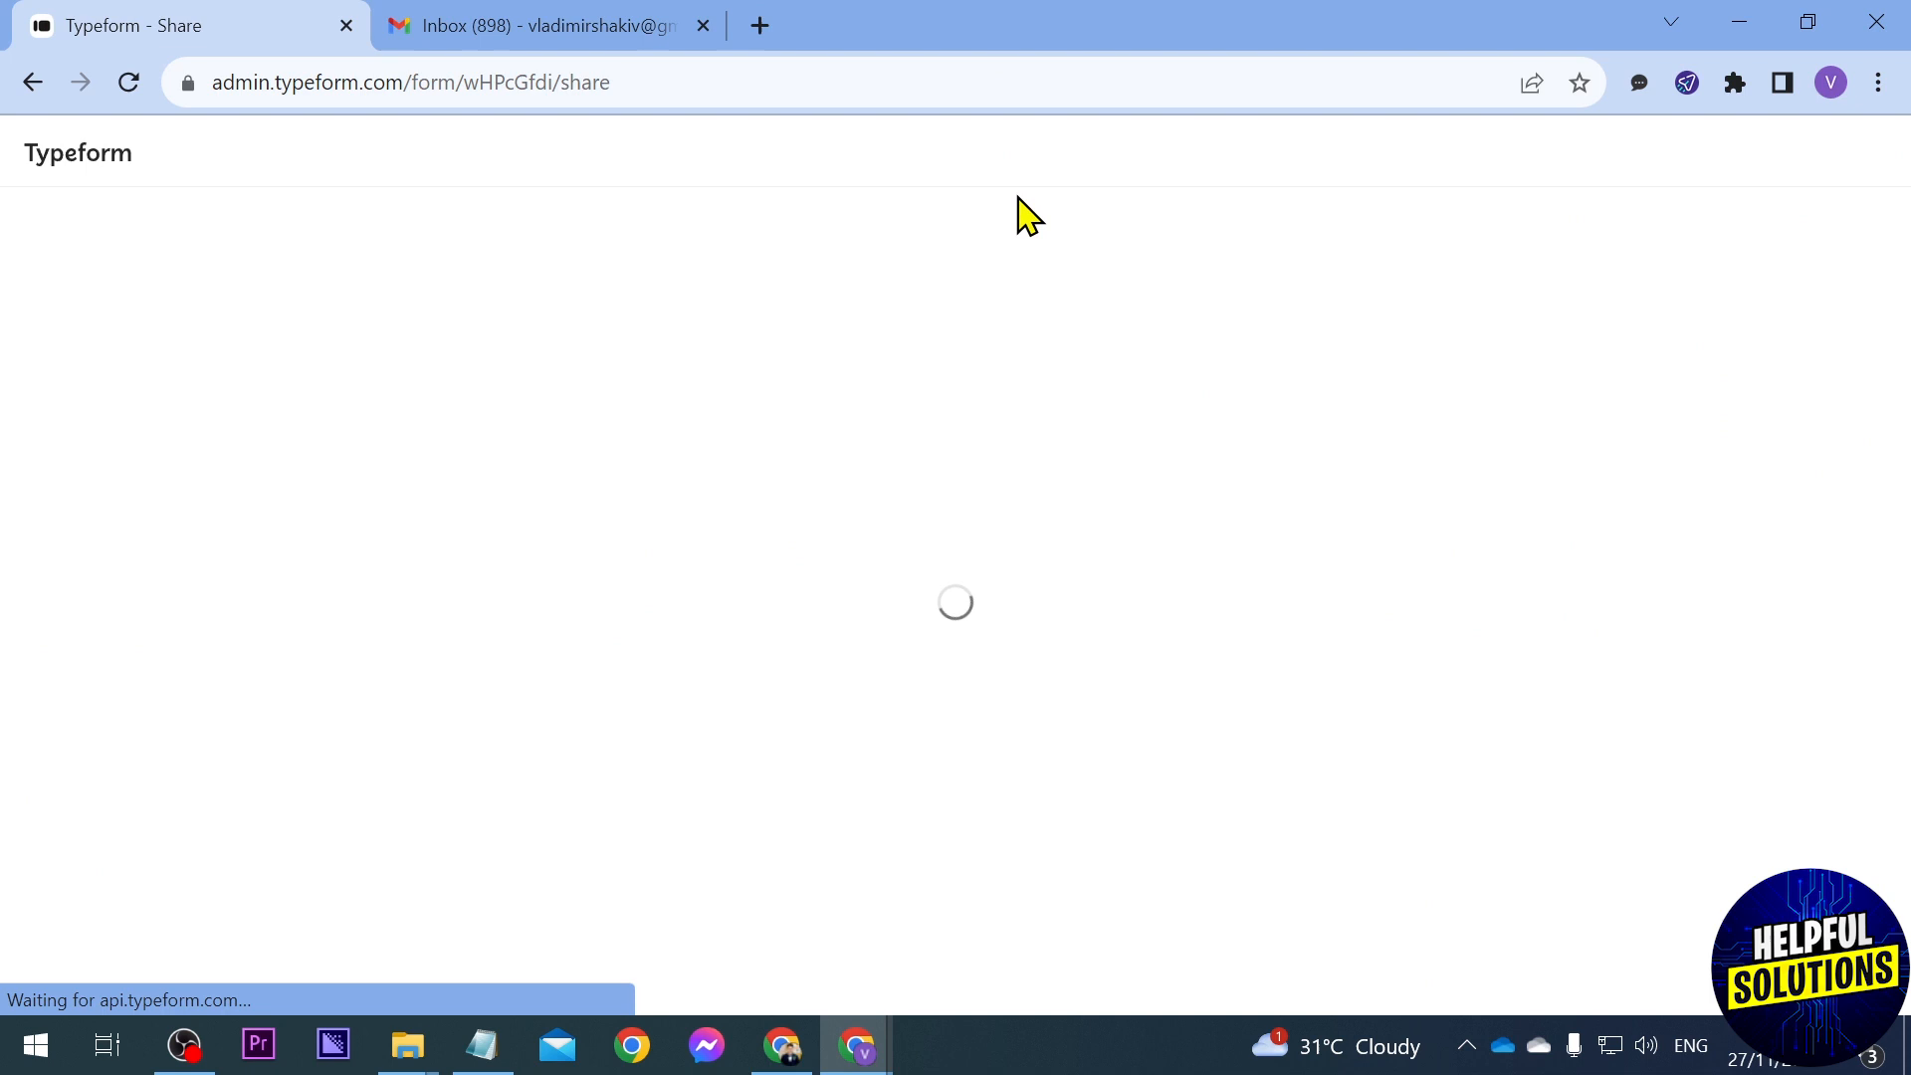
pyautogui.click(959, 260)
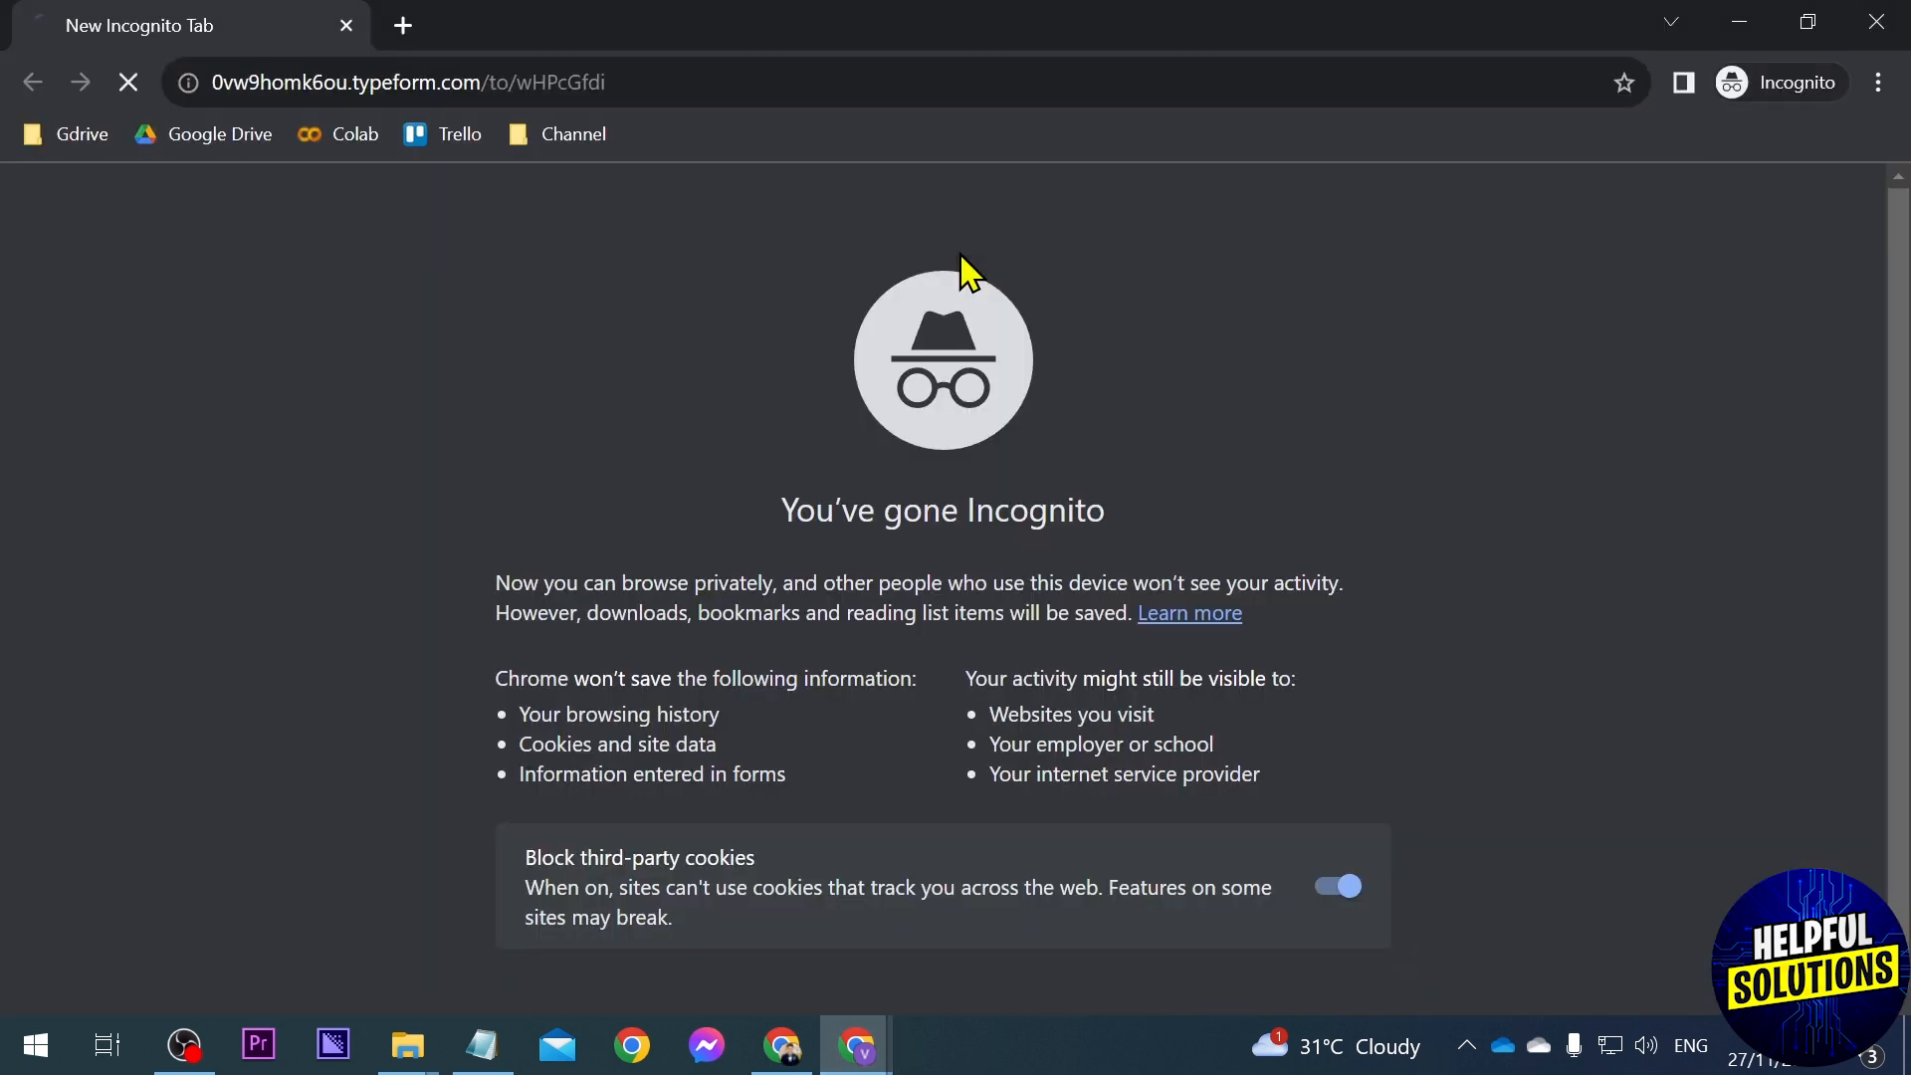
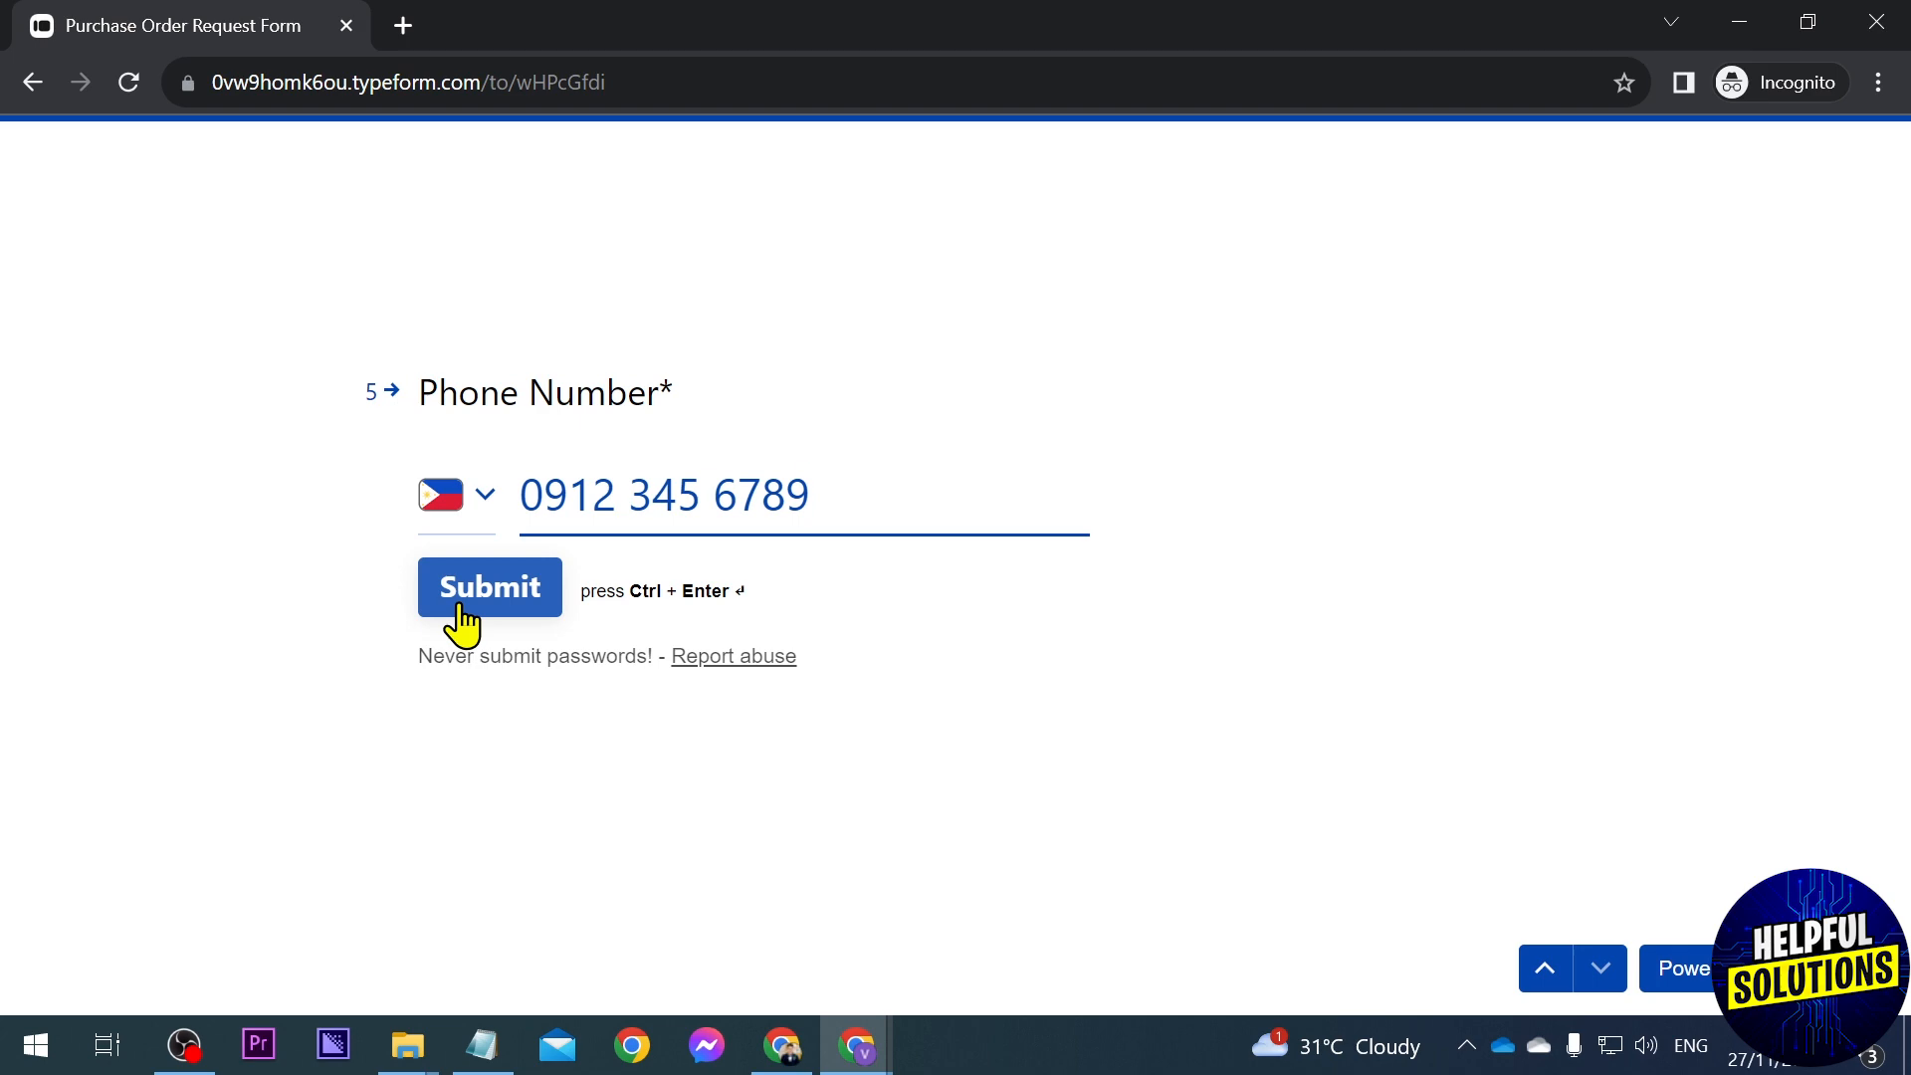
pyautogui.click(489, 586)
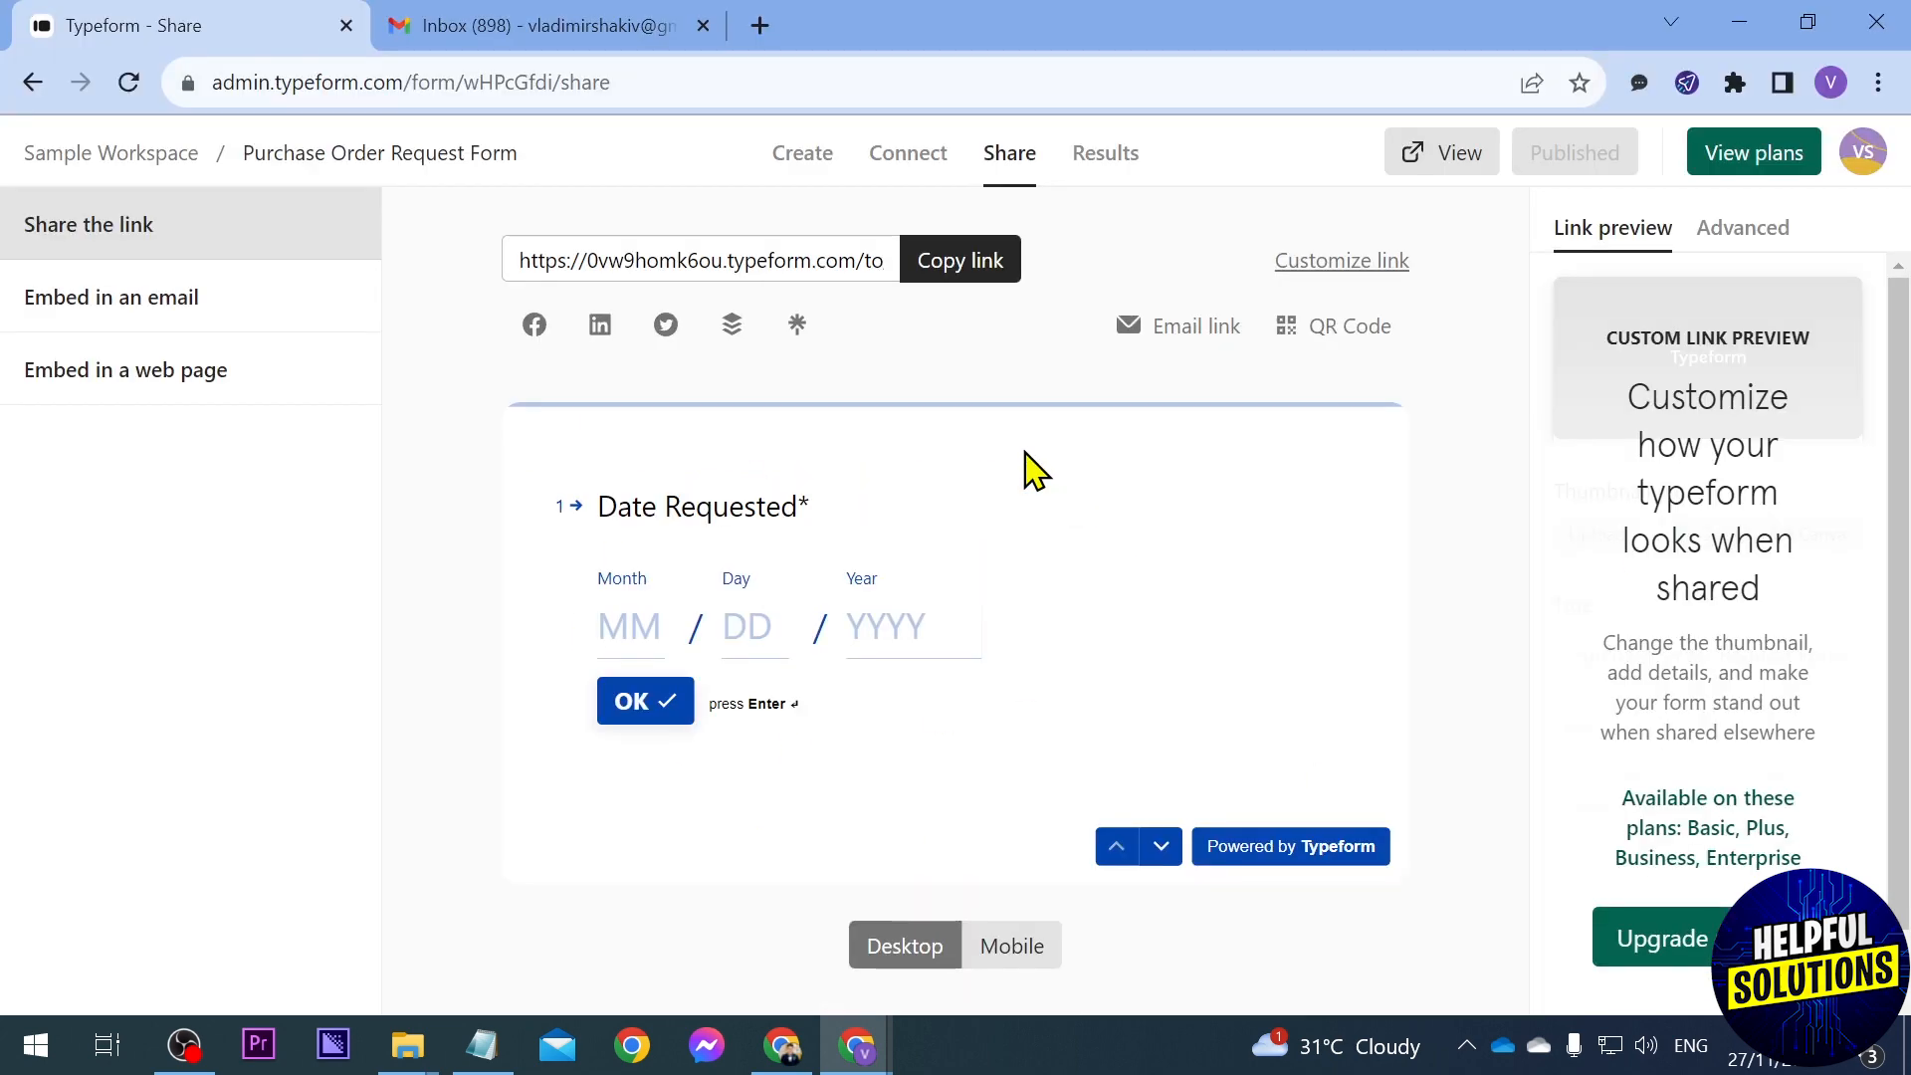
pyautogui.click(543, 26)
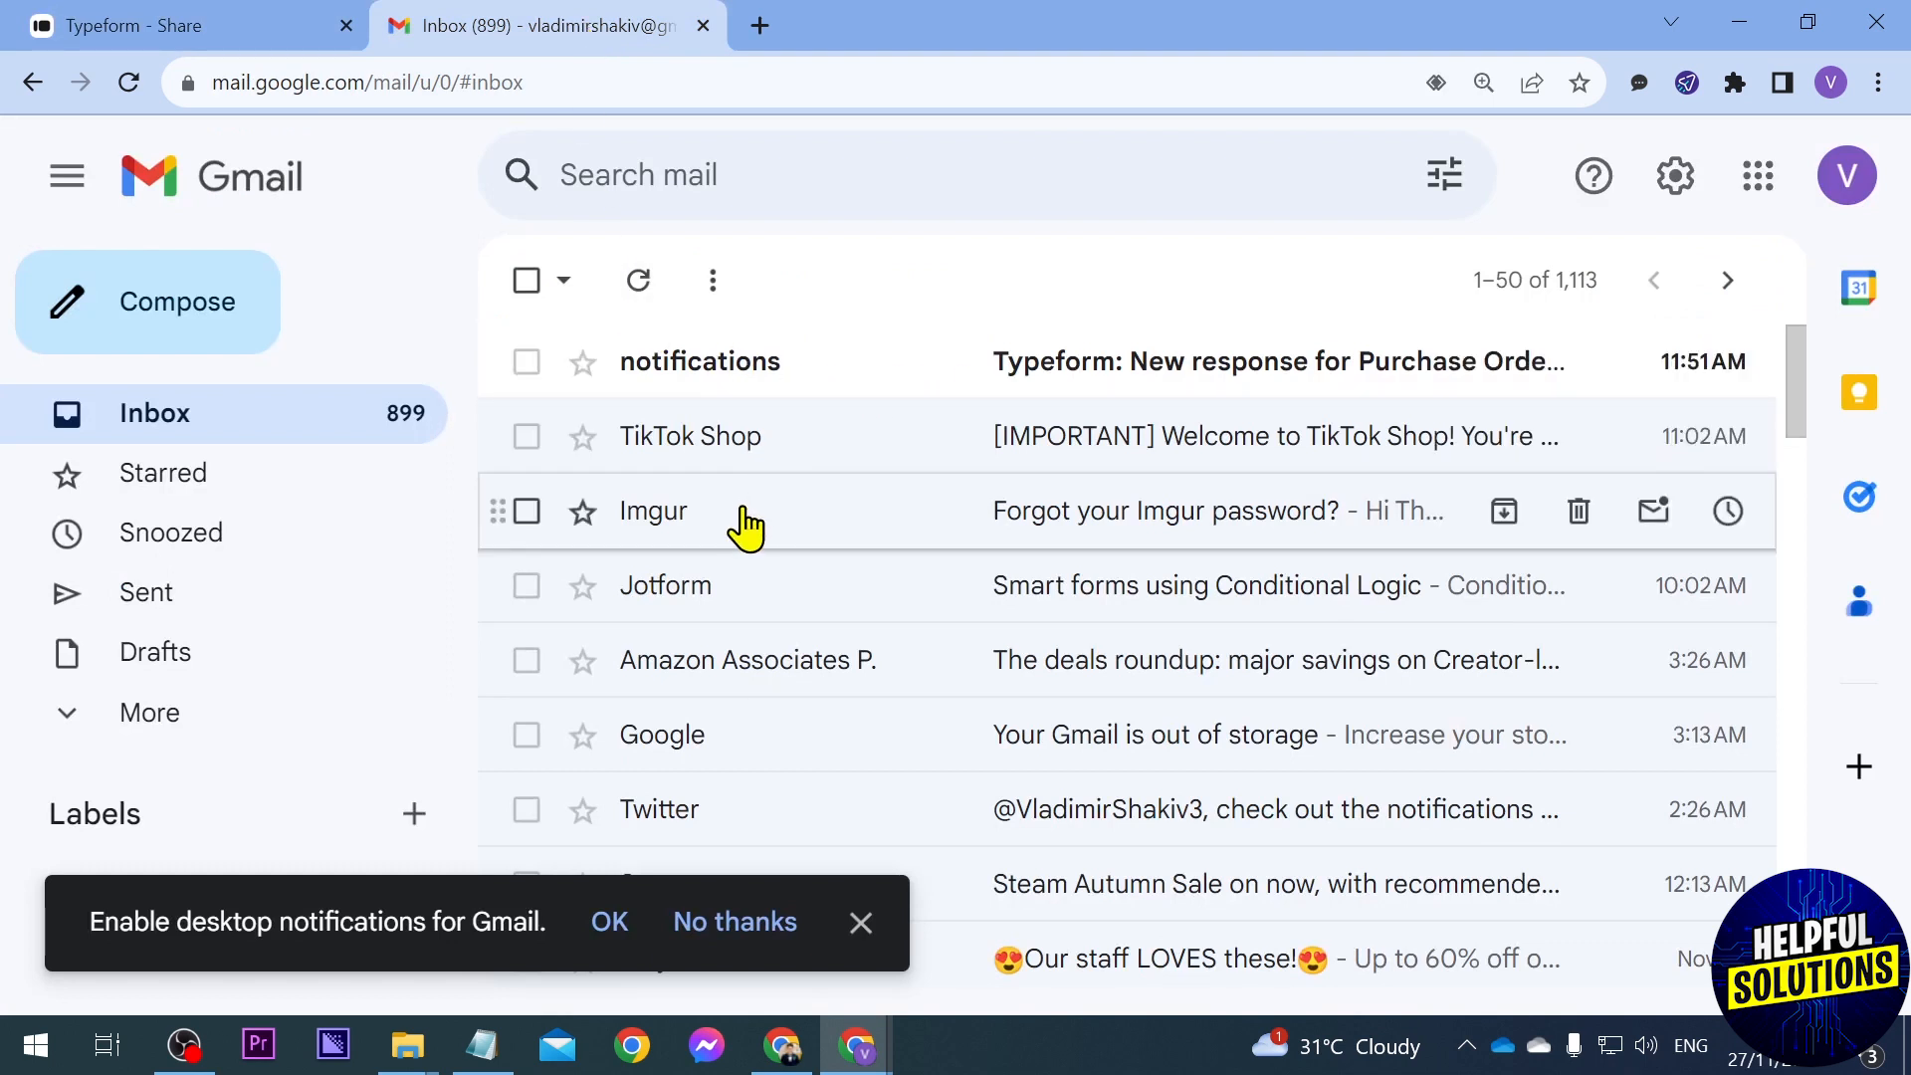
pyautogui.moveTo(878, 405)
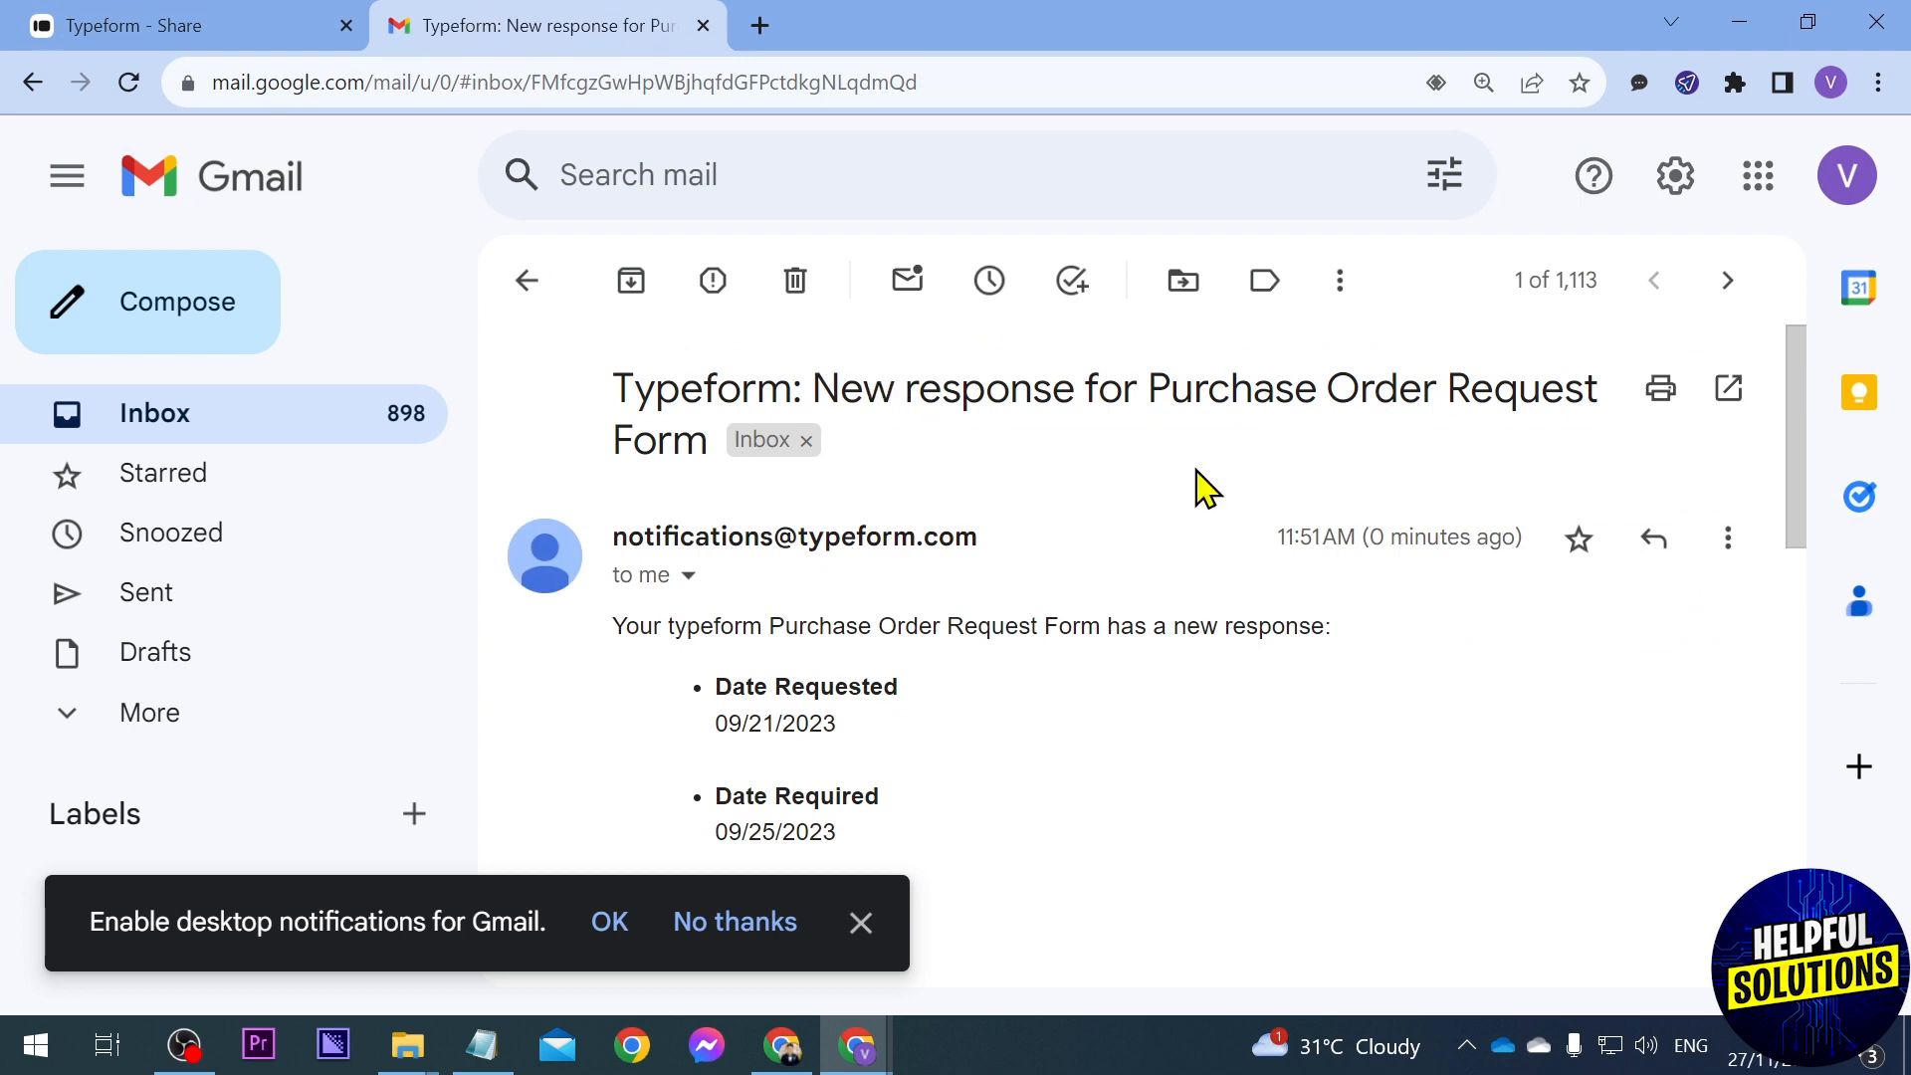
pyautogui.moveTo(1013, 594)
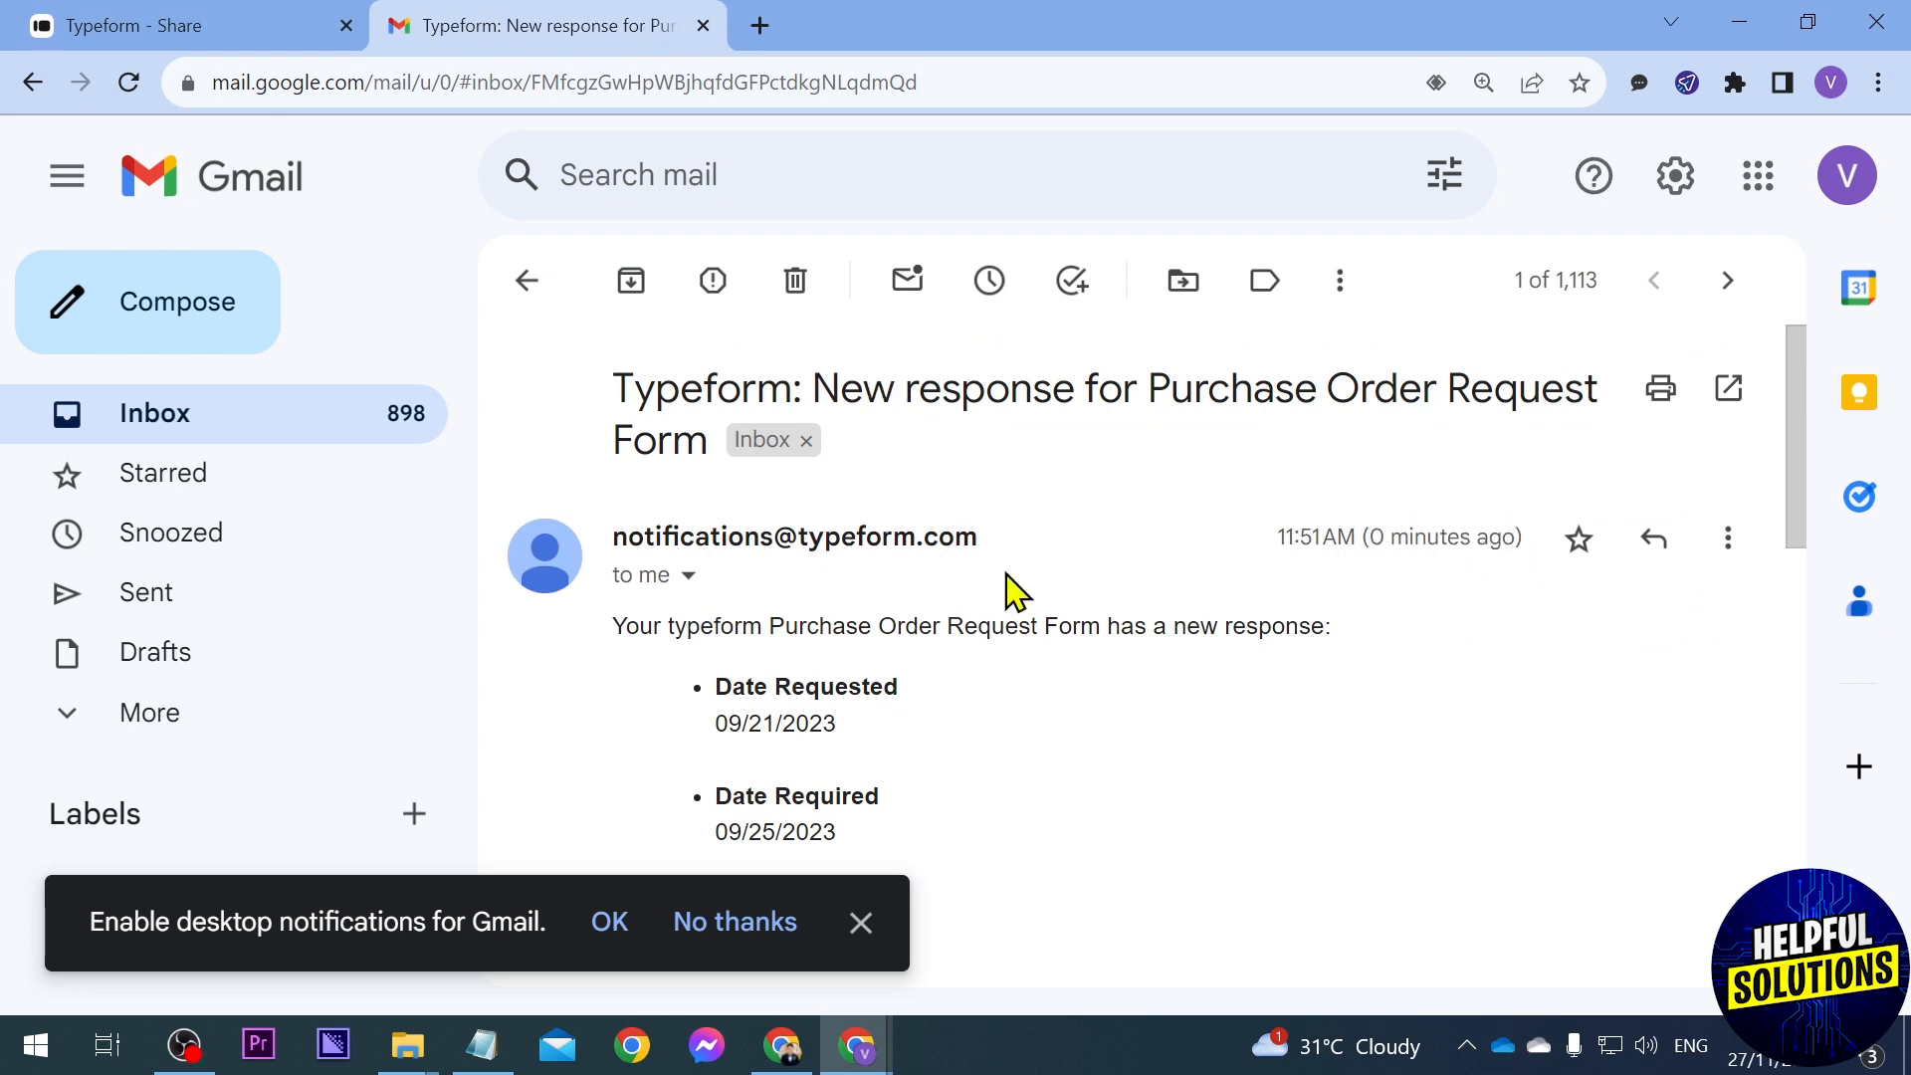
# Scroll through the notification email's answers down to the phone number and results link.
pyautogui.scroll(-3)
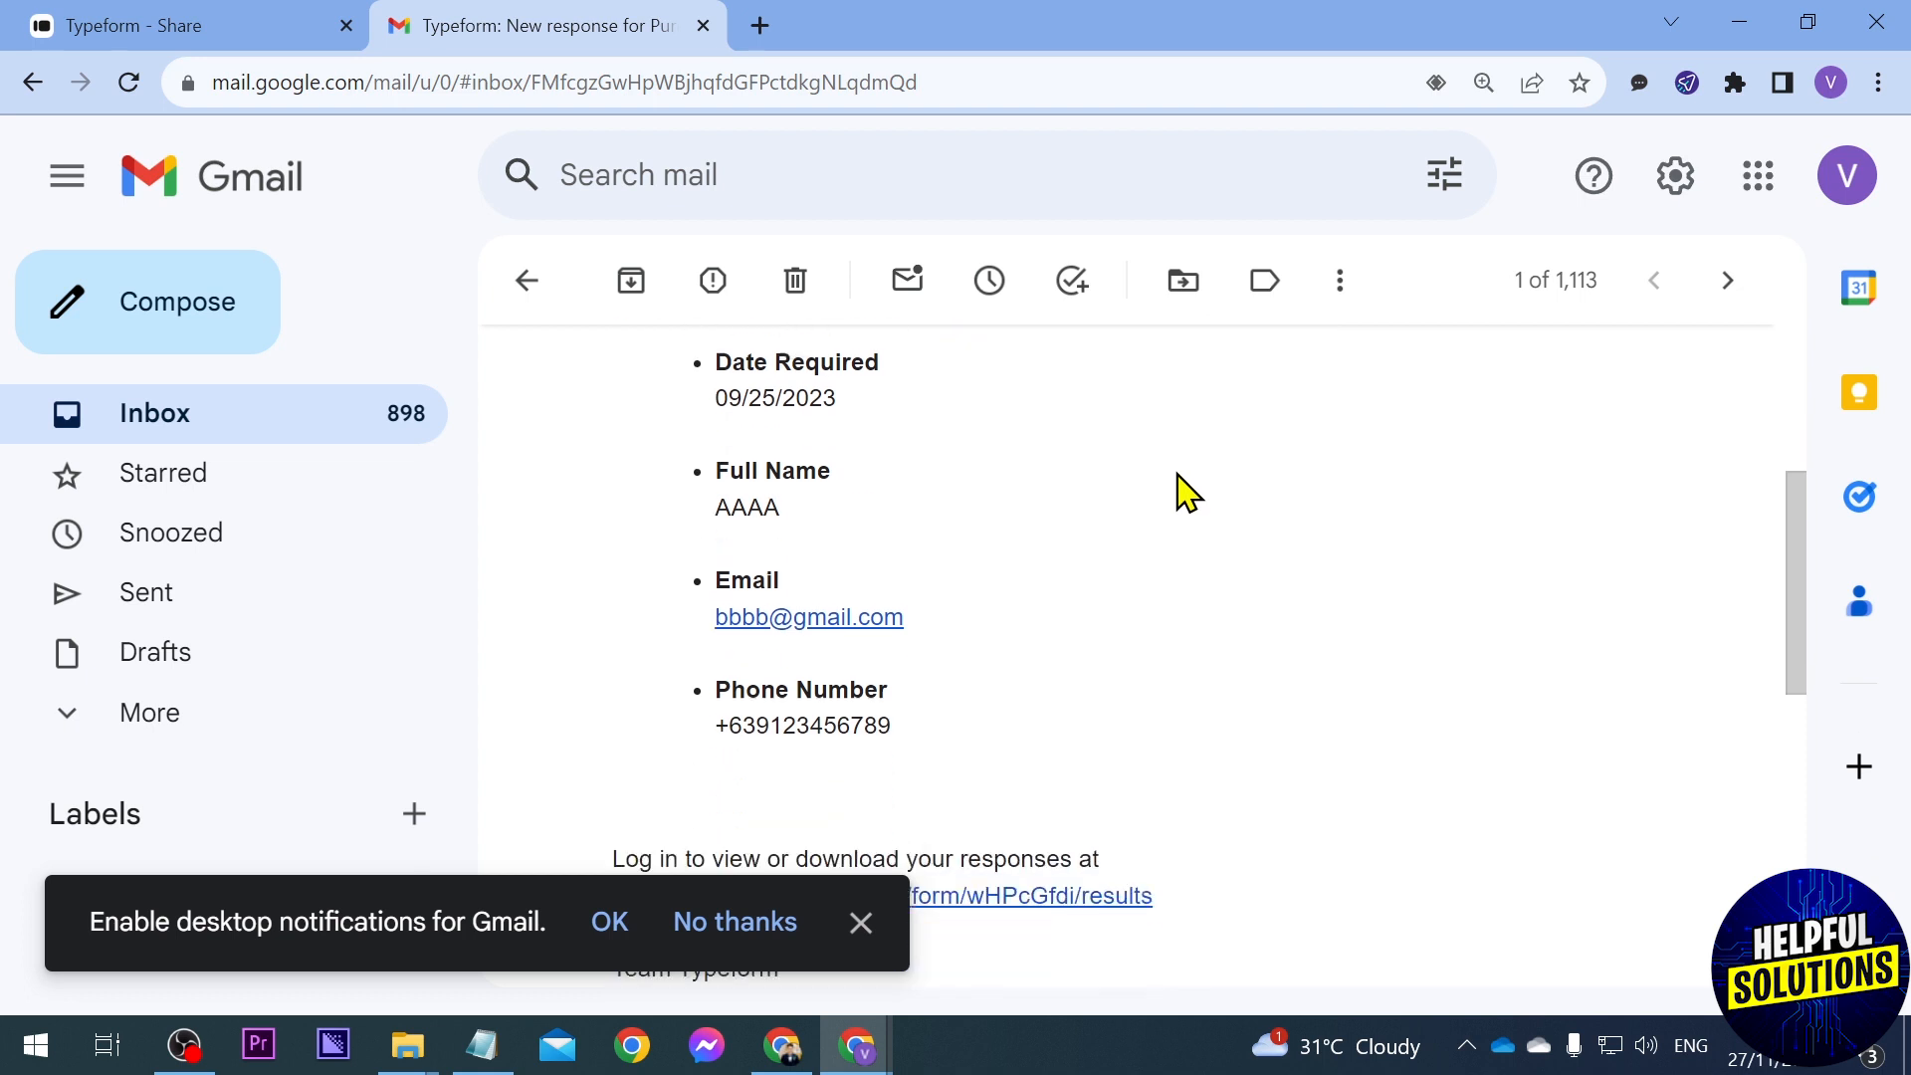
pyautogui.scroll(-3)
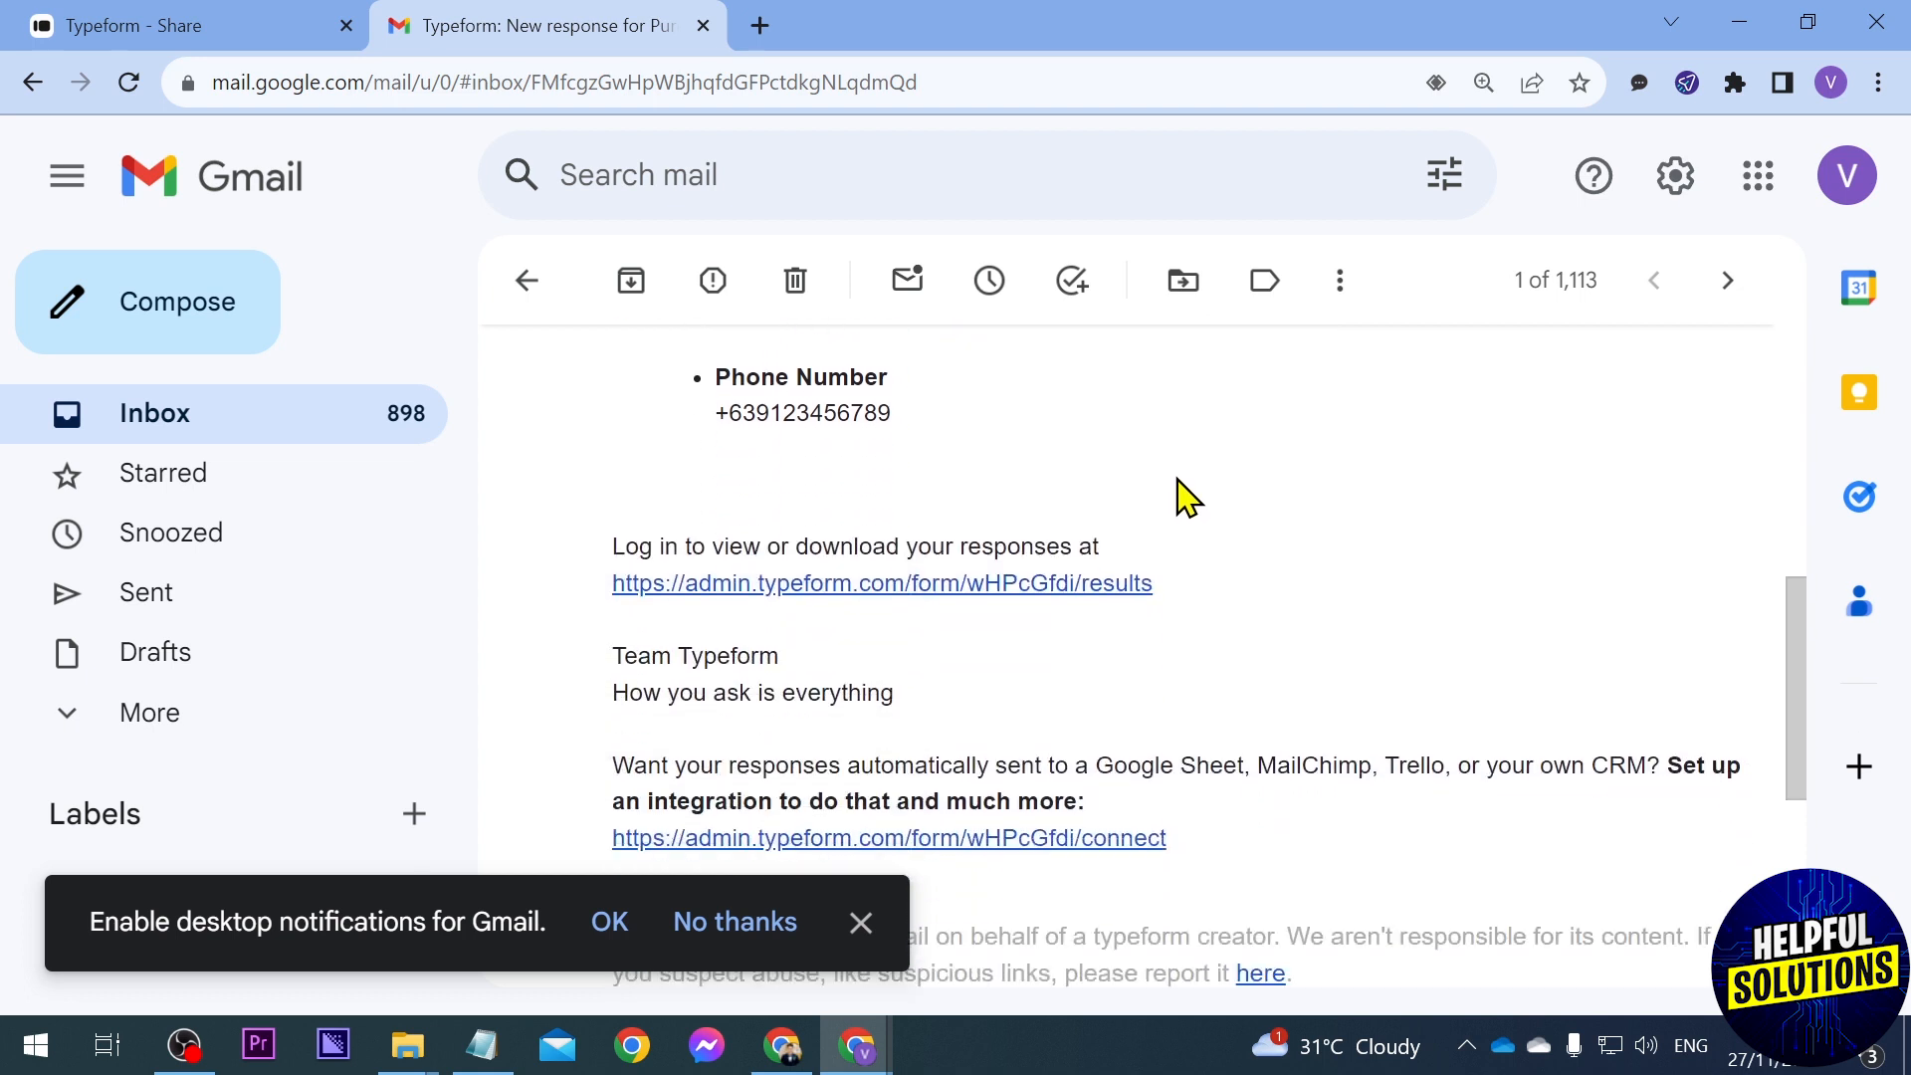
pyautogui.scroll(-3)
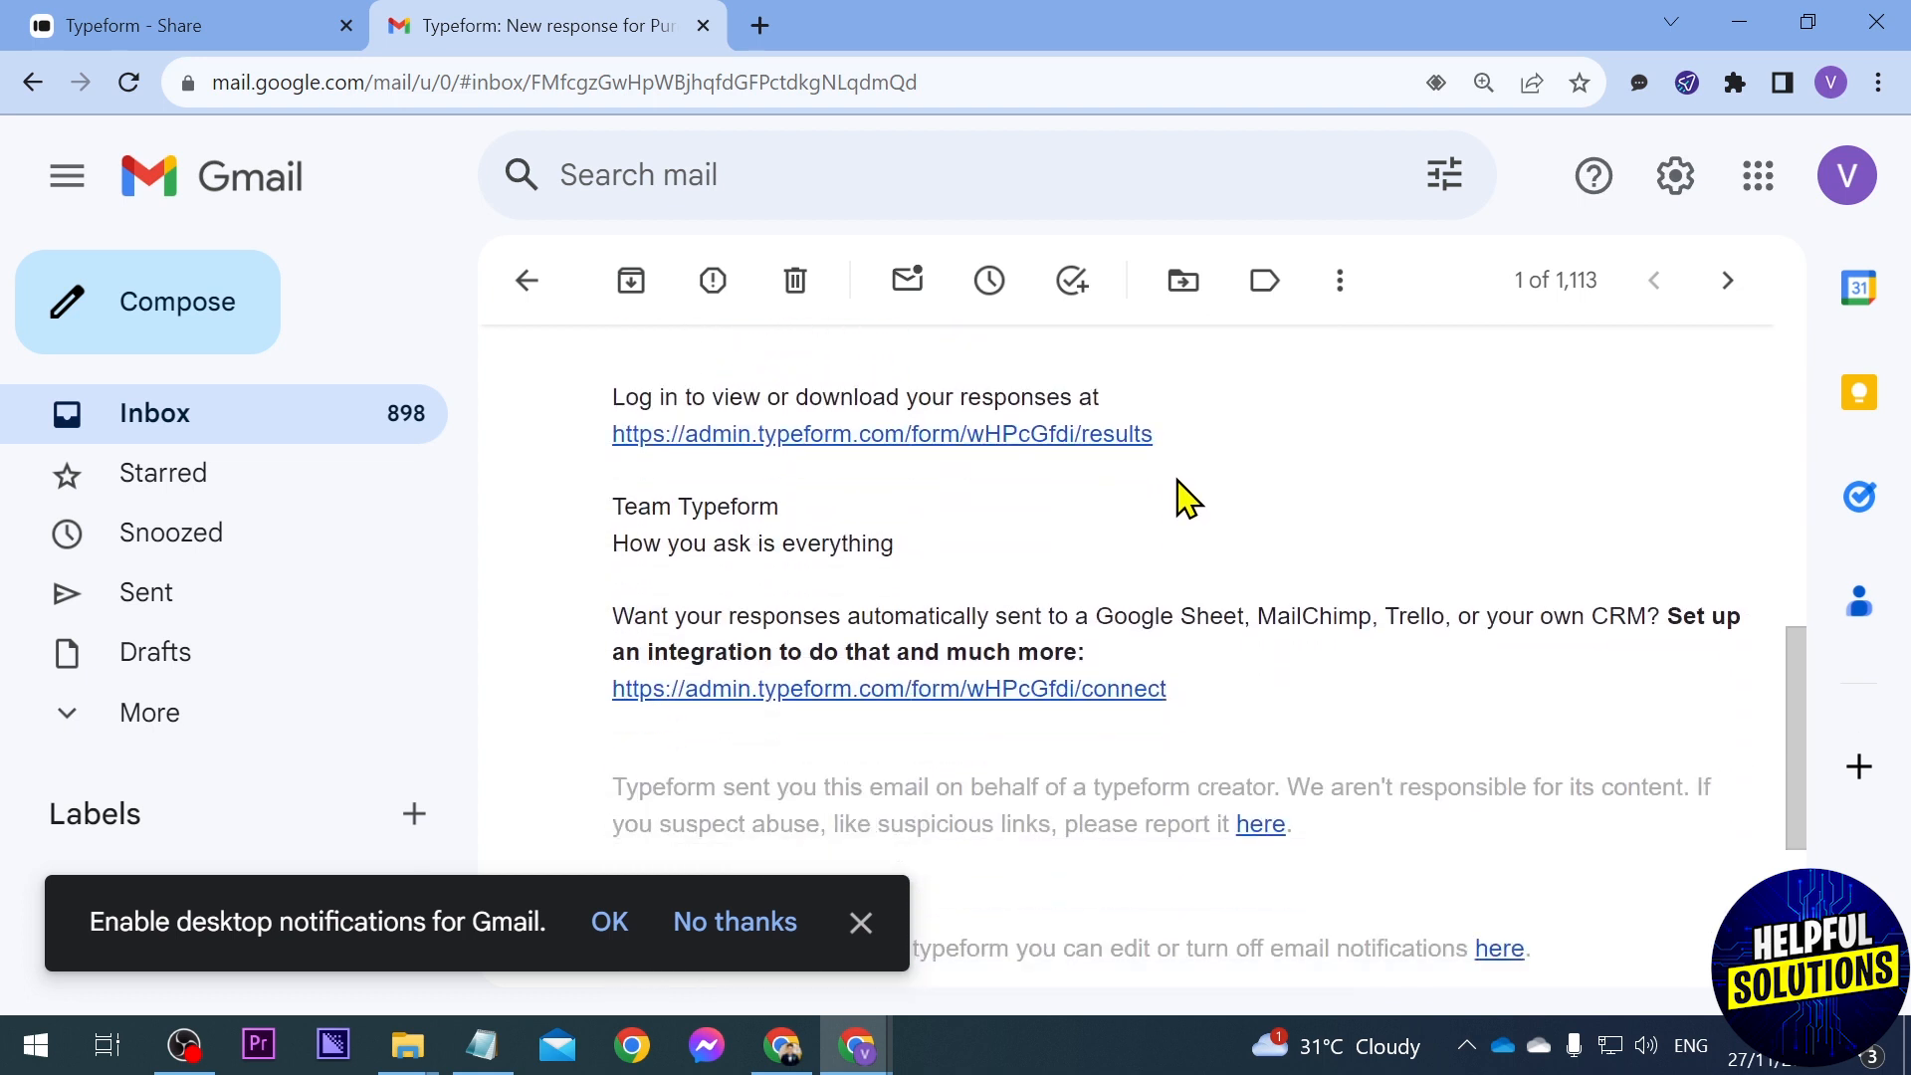